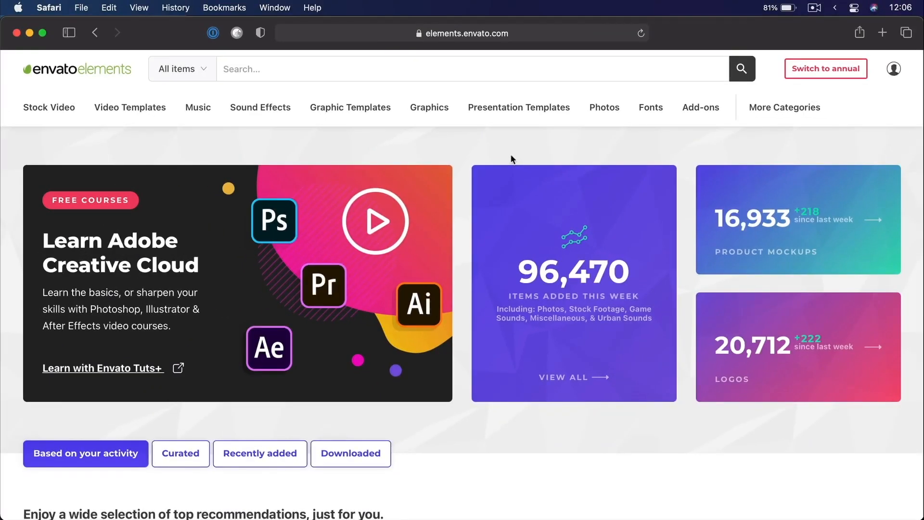
Search the Envato Elements Fonts listing for 'mockup'.
{"action": "left_click", "coordinate": [651, 107]}
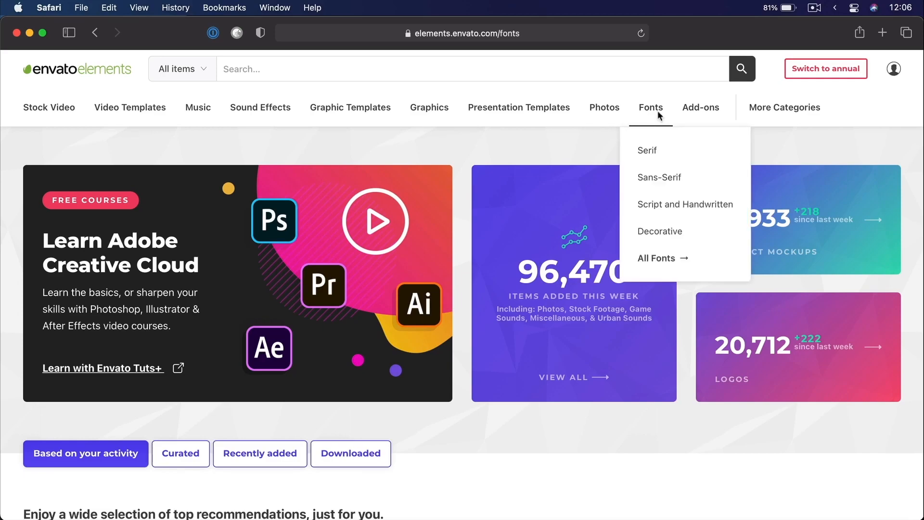
{"action": "left_click", "coordinate": [656, 258]}
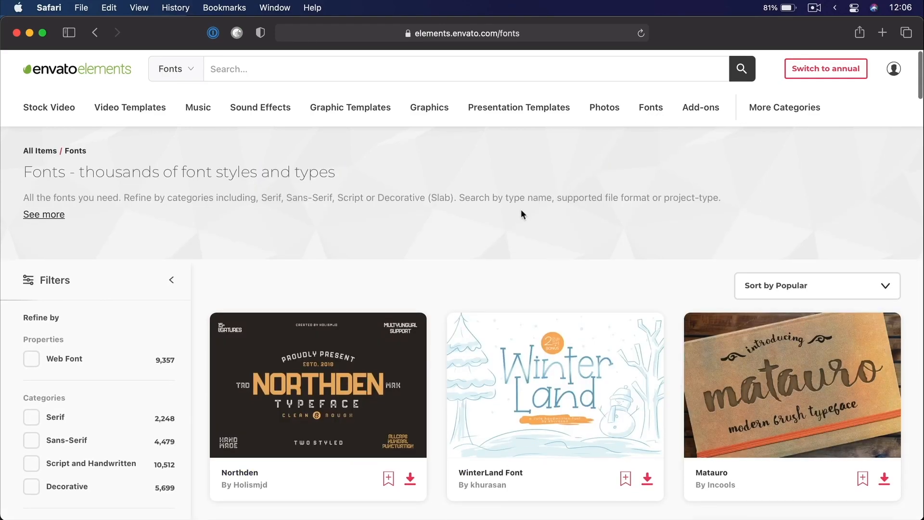
{"action": "scroll", "scroll_direction": "down", "scroll_amount": 3}
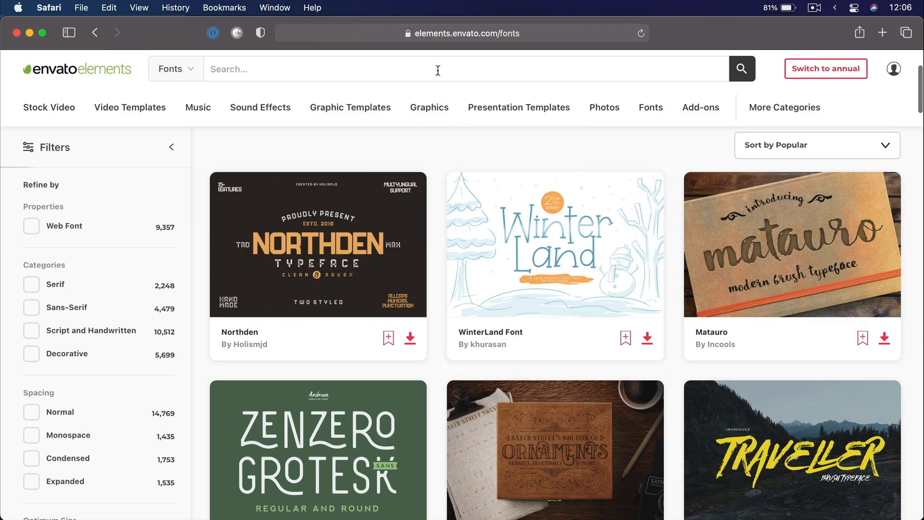
{"action": "type", "text": "mockup"}
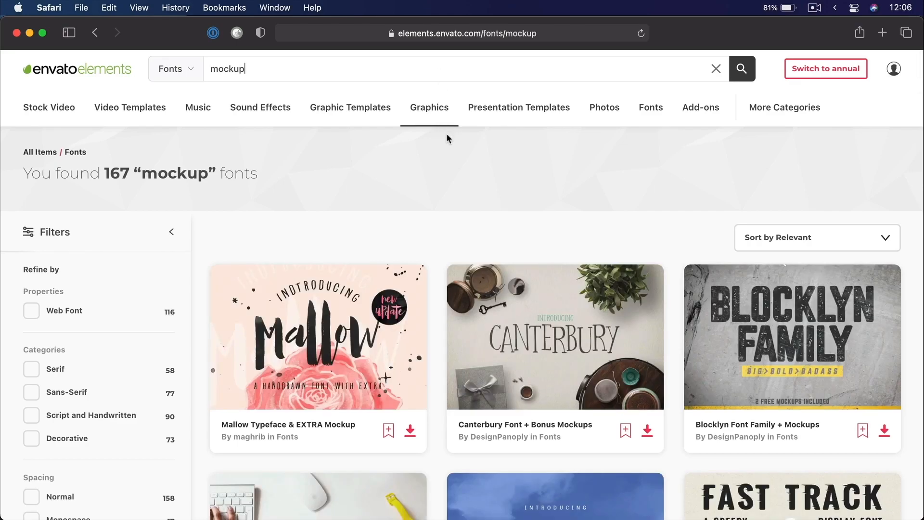
{"action": "mouse_move", "coordinate": [551, 310]}
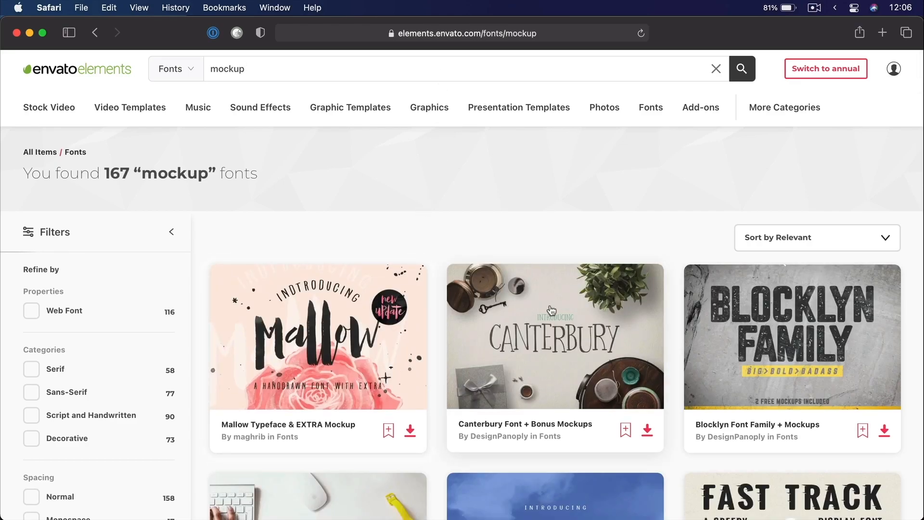
View the Canterbury Font + Bonus Mockups item page and scroll its preview.
{"action": "left_click", "coordinate": [555, 336]}
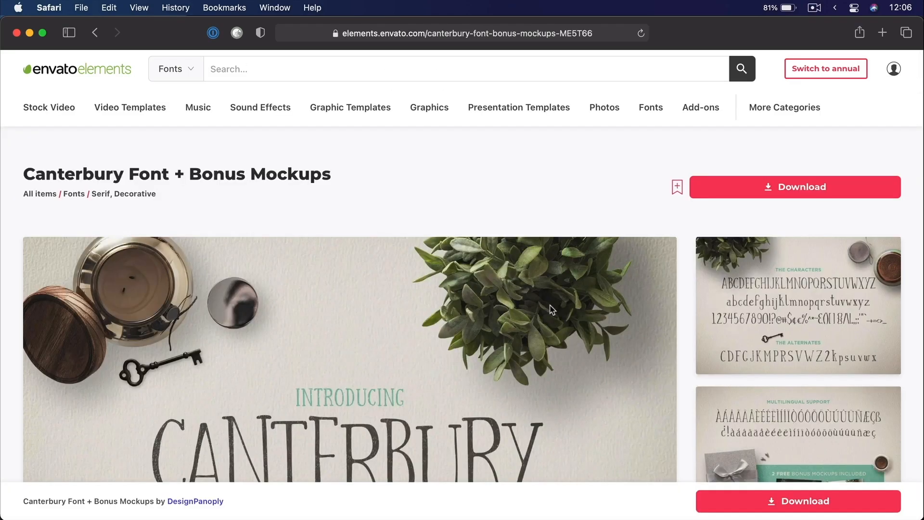
{"action": "scroll", "scroll_direction": "down", "scroll_amount": 3}
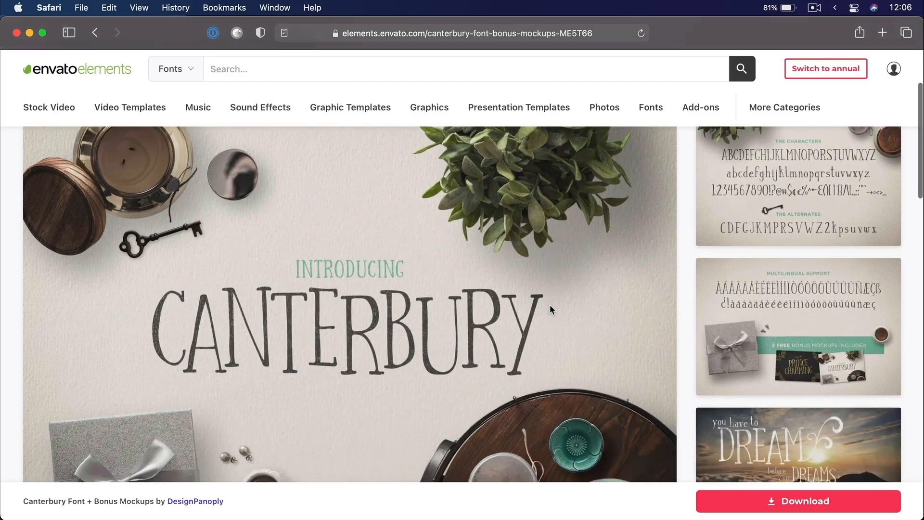
{"action": "scroll", "scroll_direction": "down", "scroll_amount": 3}
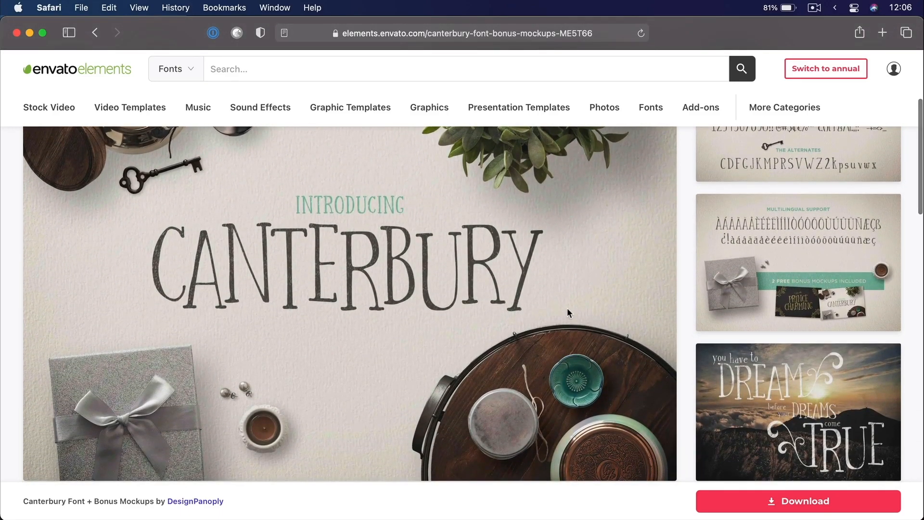
{"action": "mouse_move", "coordinate": [799, 501]}
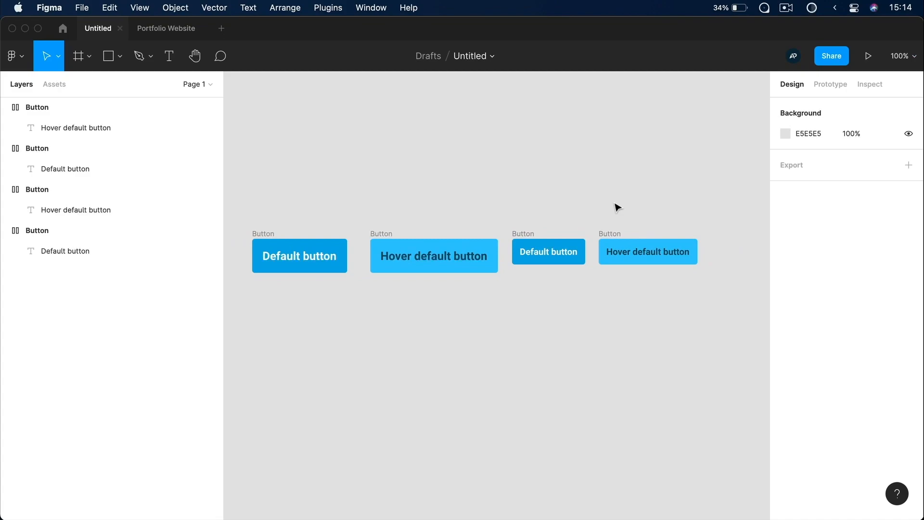
{"action": "mouse_move", "coordinate": [390, 170]}
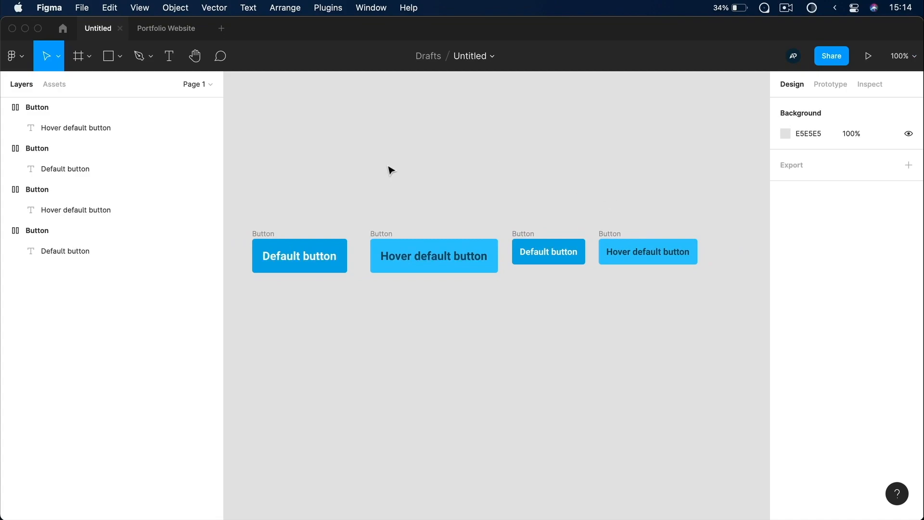
{"action": "mouse_move", "coordinate": [436, 196]}
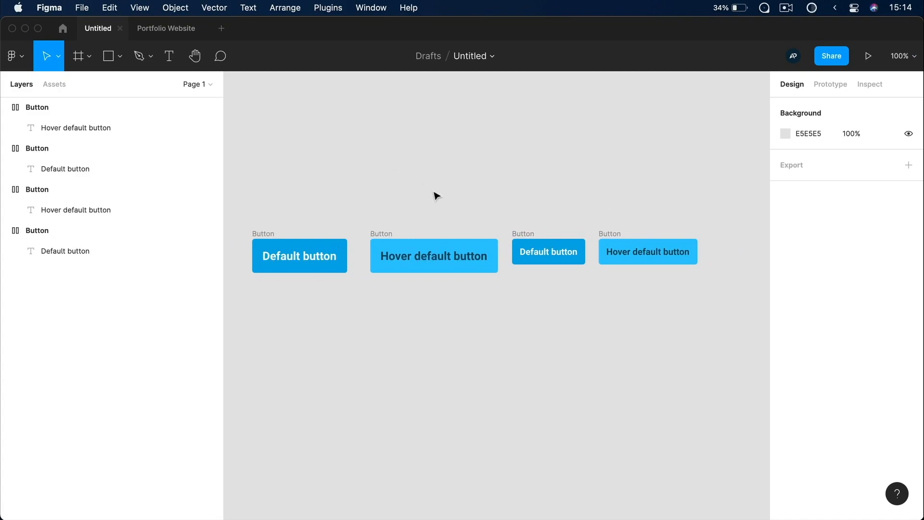
{"action": "mouse_move", "coordinate": [384, 184]}
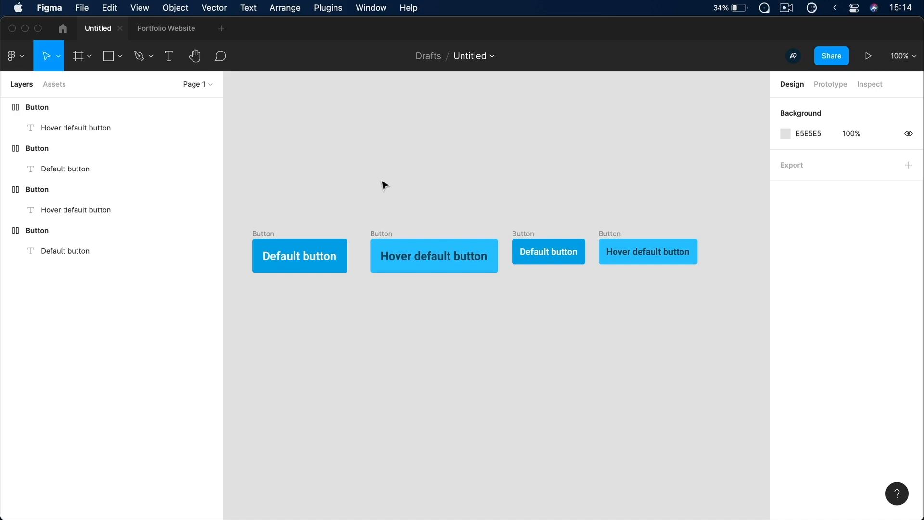
{"action": "left_click", "coordinate": [299, 255]}
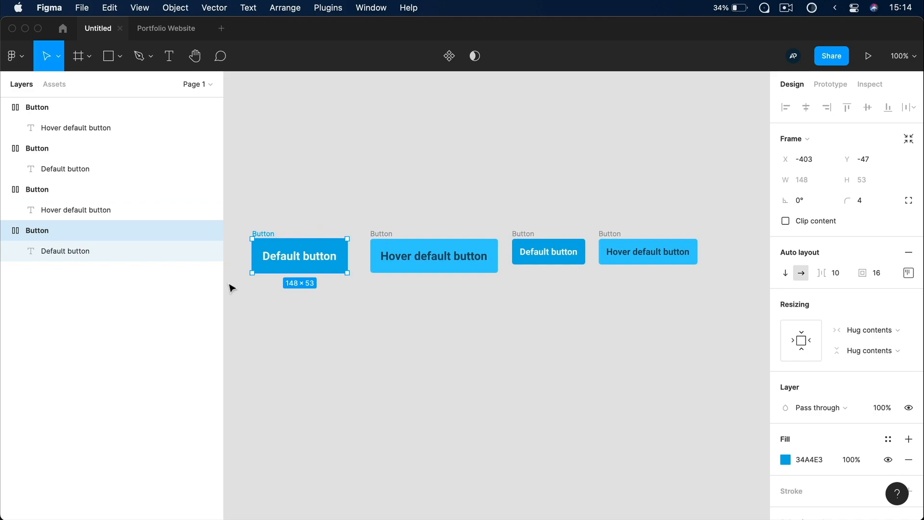
{"action": "mouse_move", "coordinate": [324, 228]}
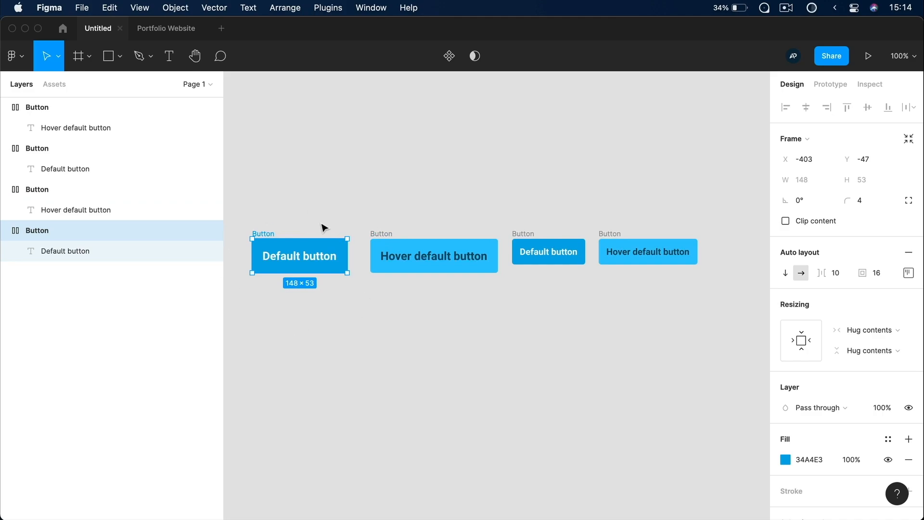
{"action": "mouse_move", "coordinate": [376, 223]}
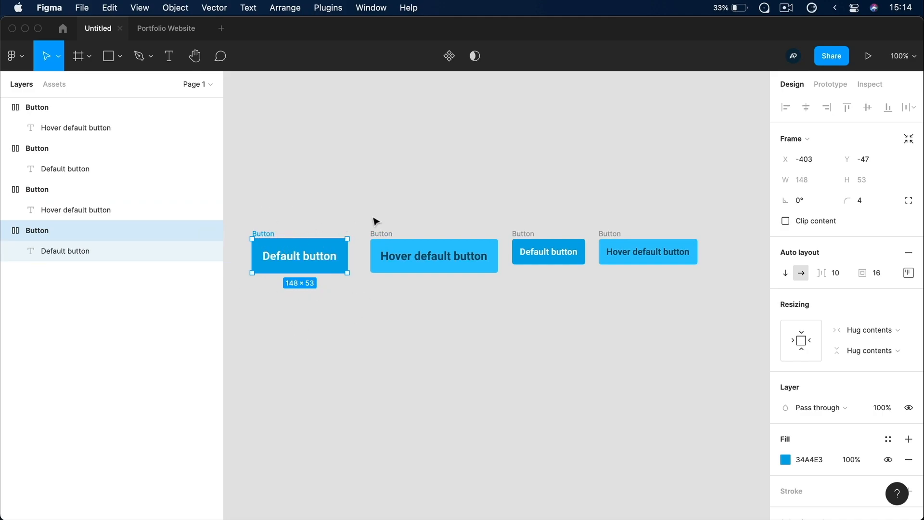
{"action": "left_click", "coordinate": [434, 256]}
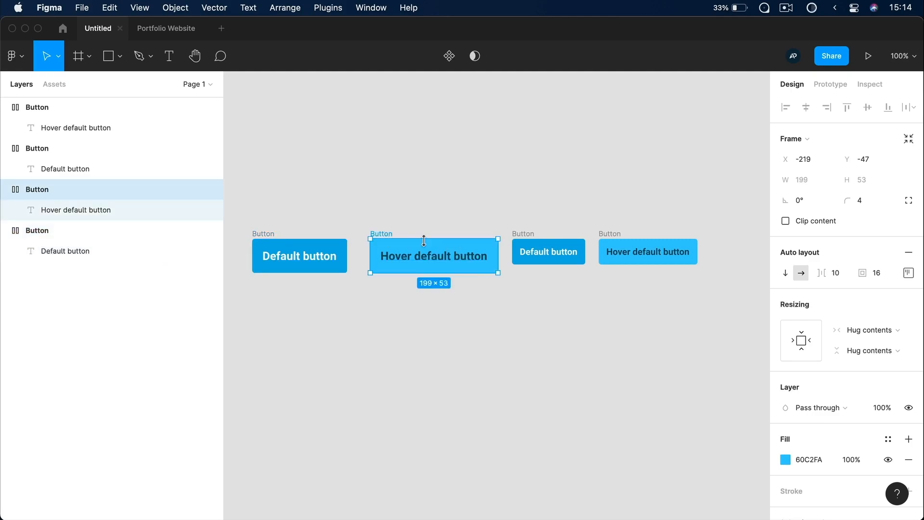
{"action": "mouse_move", "coordinate": [519, 245]}
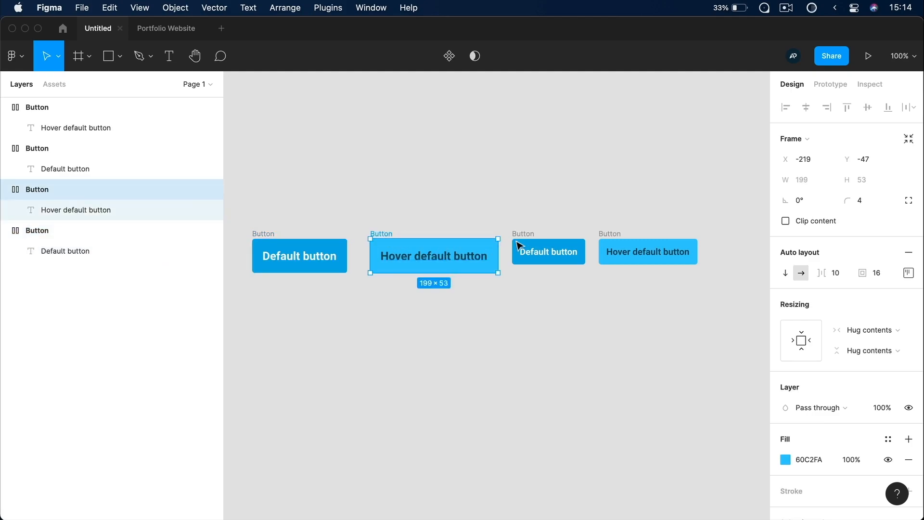
{"action": "left_click", "coordinate": [548, 251]}
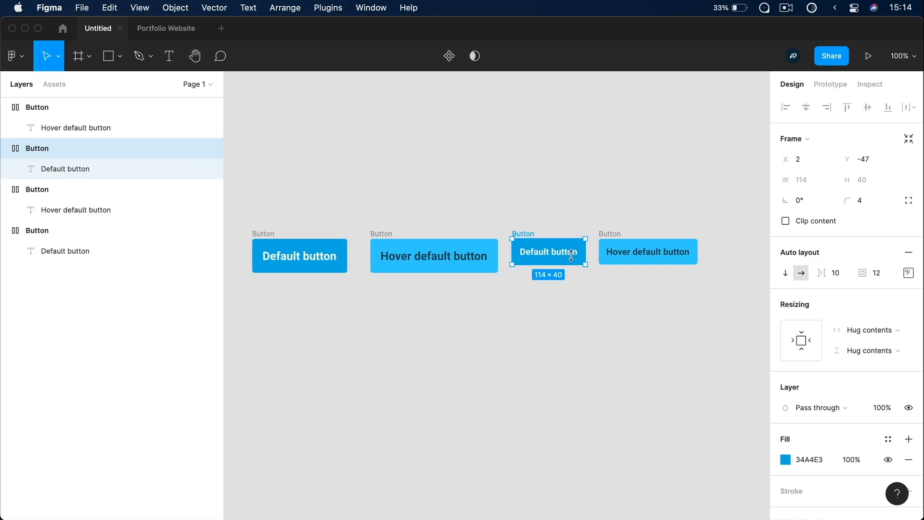
{"action": "mouse_move", "coordinate": [505, 244]}
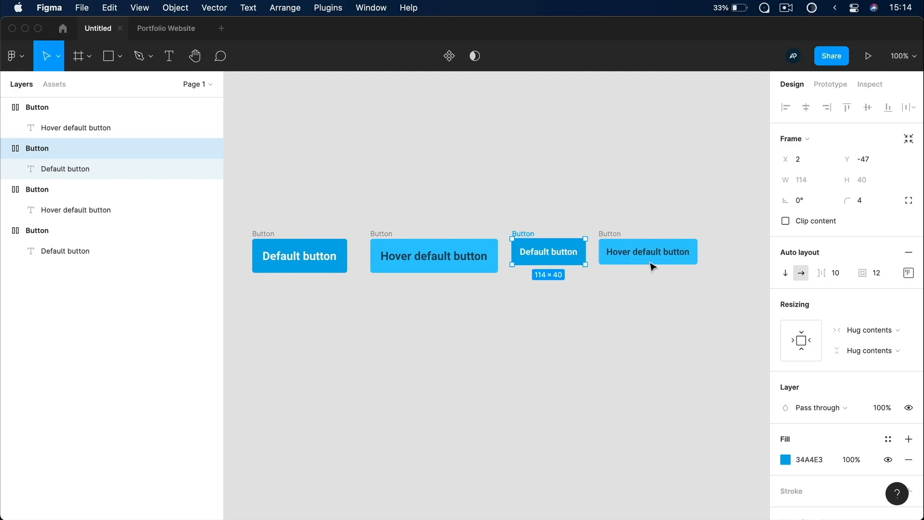
{"action": "left_click", "coordinate": [595, 344]}
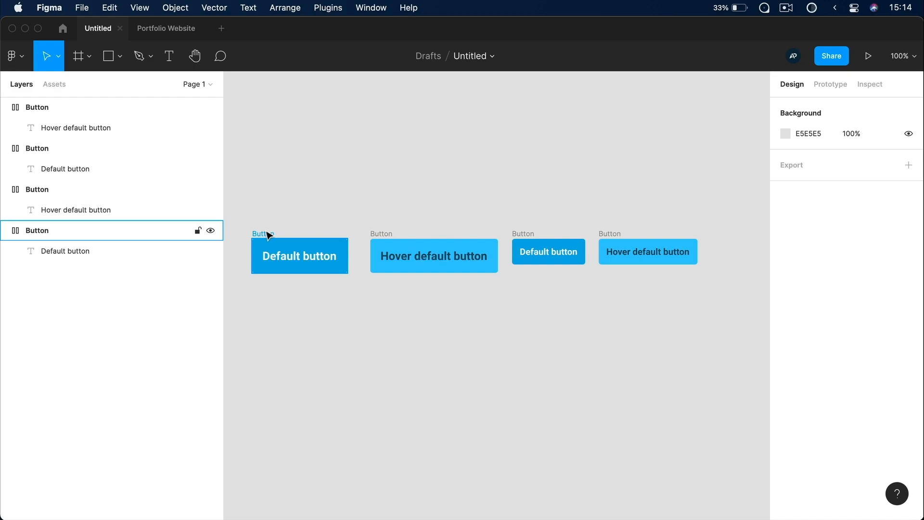
Rename a button frame using the 'Button Small:' colon naming convention.
{"action": "left_click", "coordinate": [299, 255]}
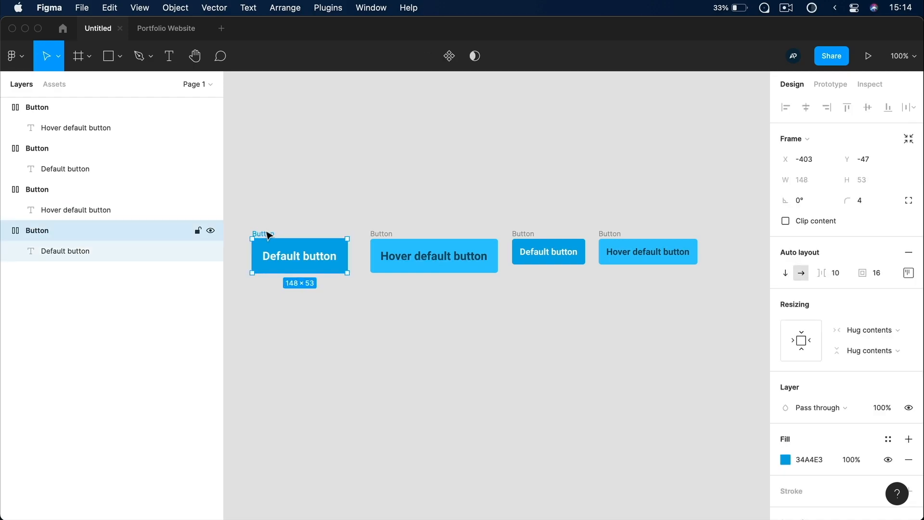
{"action": "double_click", "coordinate": [36, 230]}
{"action": "type", "text": ": Default"}
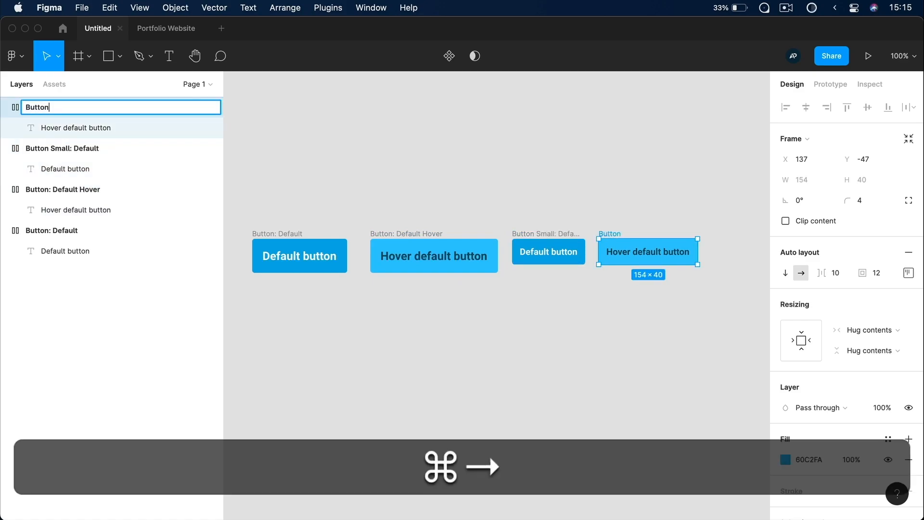
{"action": "type", "text": "Button Small: Default Hover"}
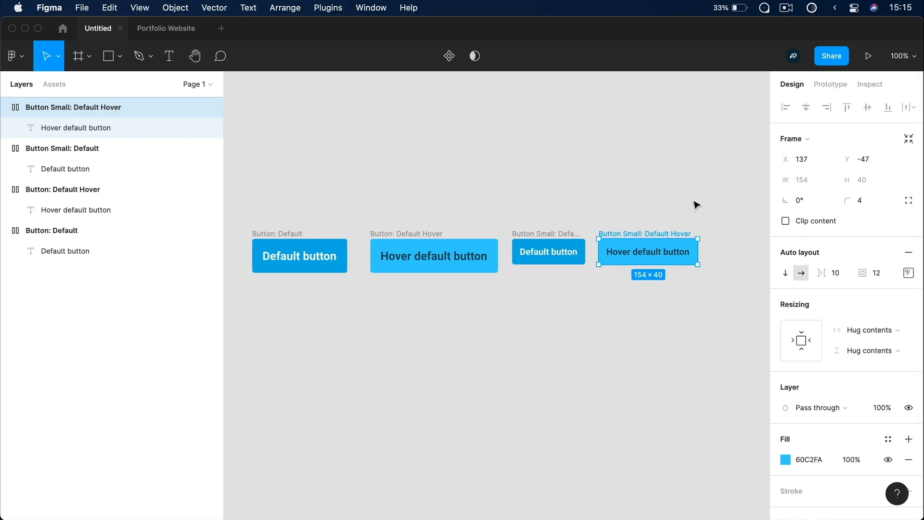
{"action": "mouse_move", "coordinate": [449, 56]}
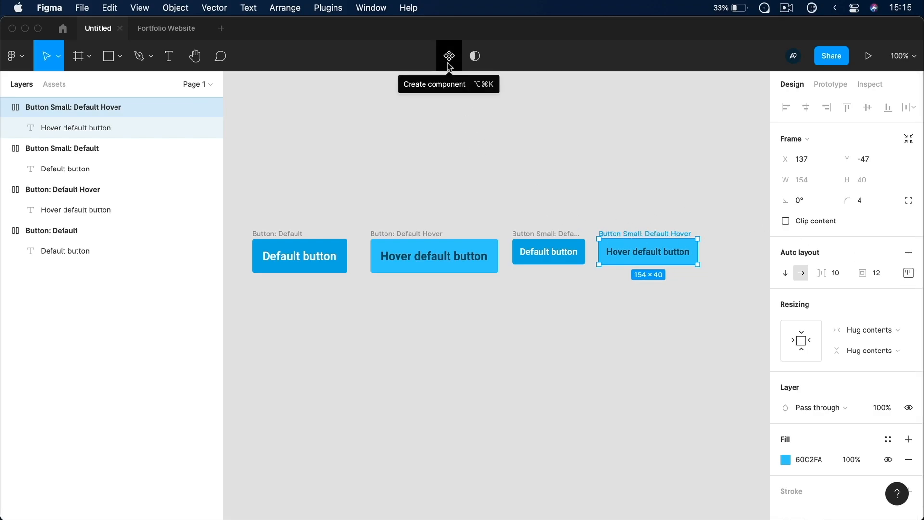
{"action": "left_click", "coordinate": [446, 191]}
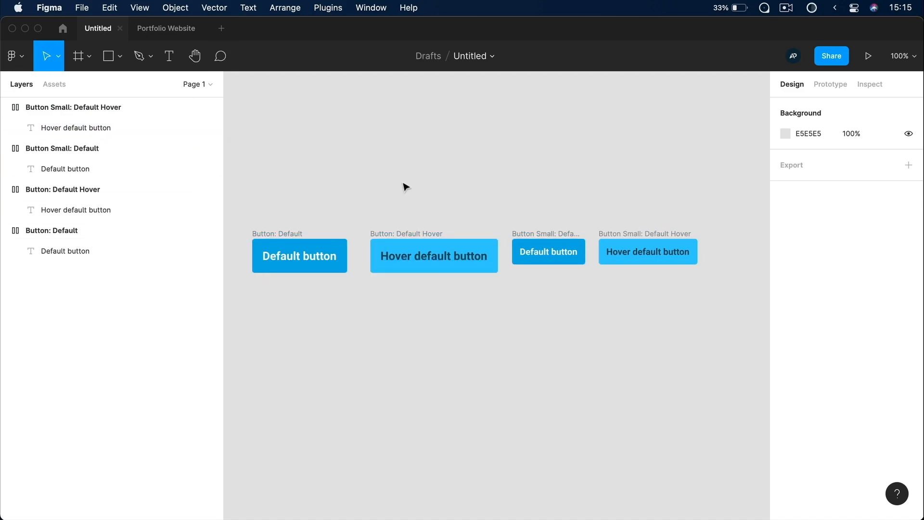
Check the Assets tab for components, then return to the Layers list.
{"action": "left_click", "coordinate": [54, 85]}
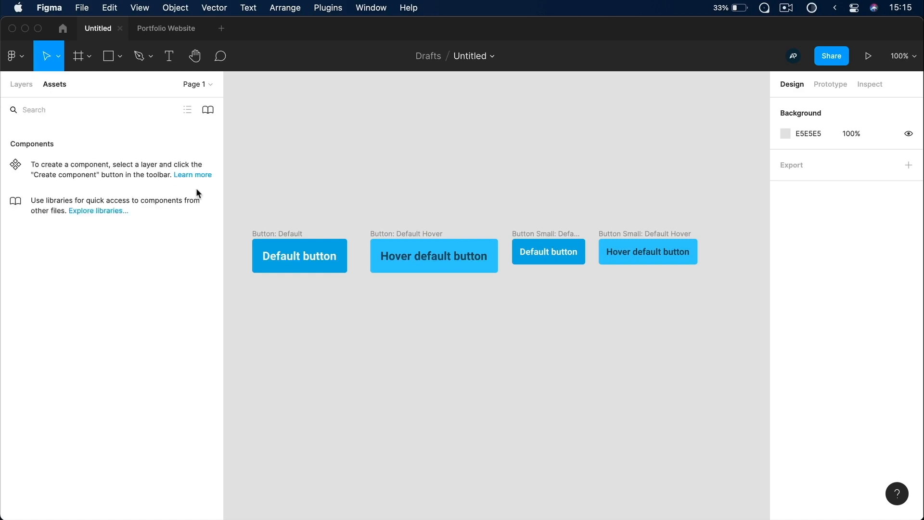
{"action": "left_click", "coordinate": [21, 84]}
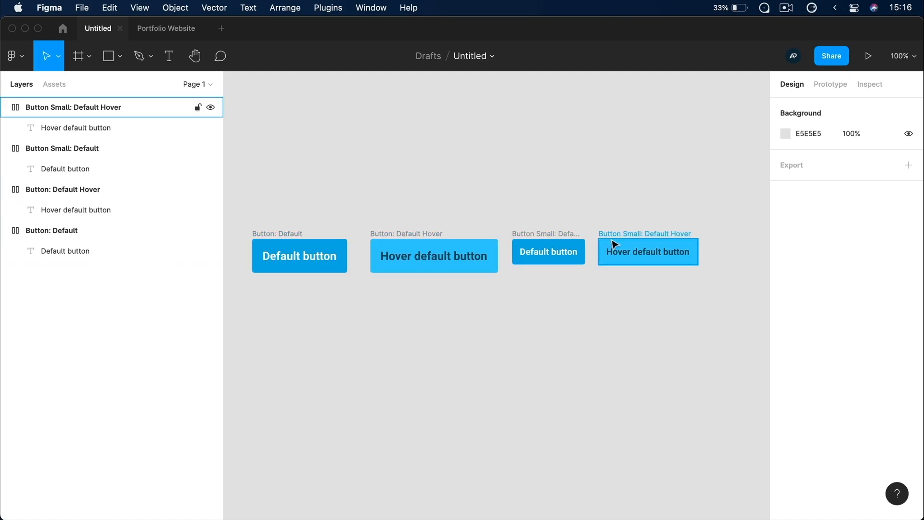
Select the large Default button frame and rename it to Button.
{"action": "left_click", "coordinate": [548, 251]}
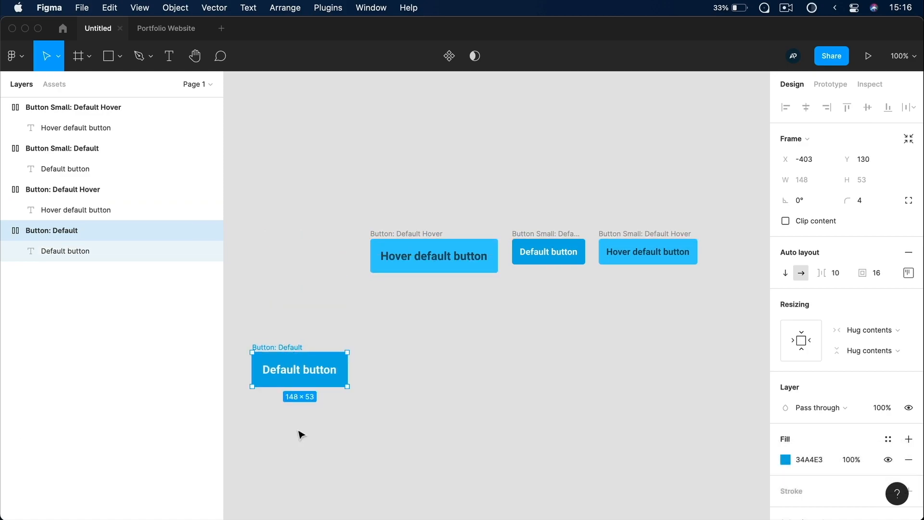
{"action": "double_click", "coordinate": [52, 230]}
{"action": "type", "text": "Button"}
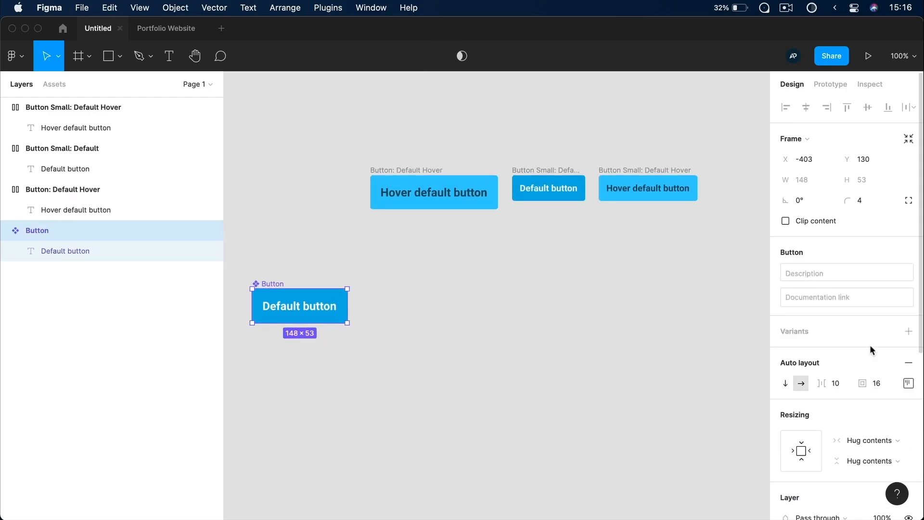
{"action": "mouse_move", "coordinate": [855, 330]}
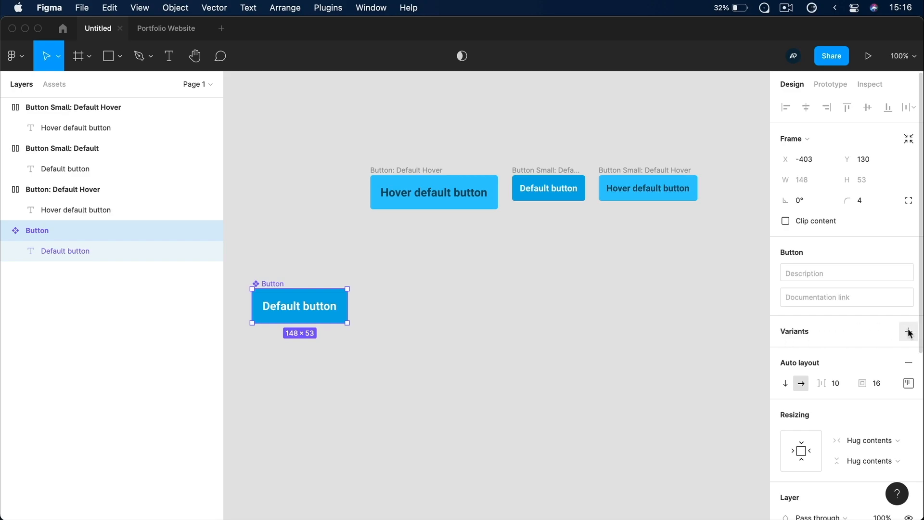
{"action": "mouse_move", "coordinate": [908, 332]}
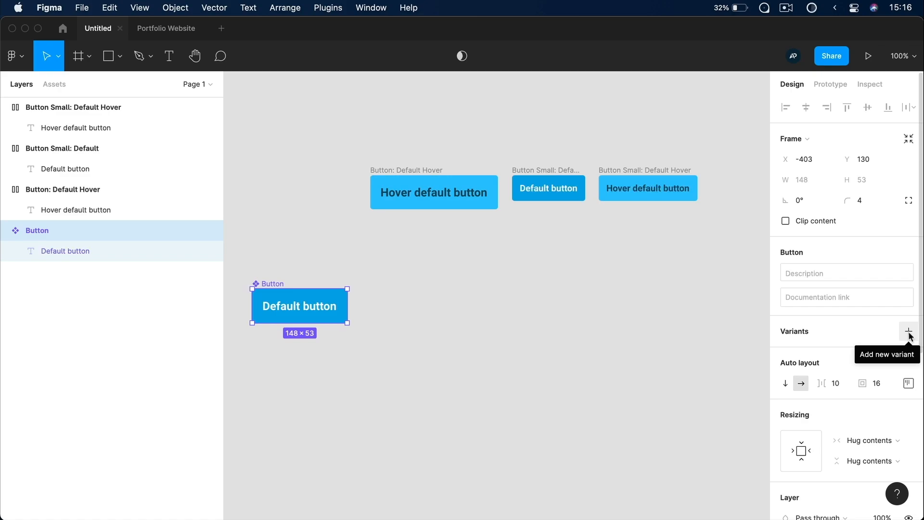
Add a second variant to the Button component and name its Size value Small.
{"action": "left_click", "coordinate": [907, 330]}
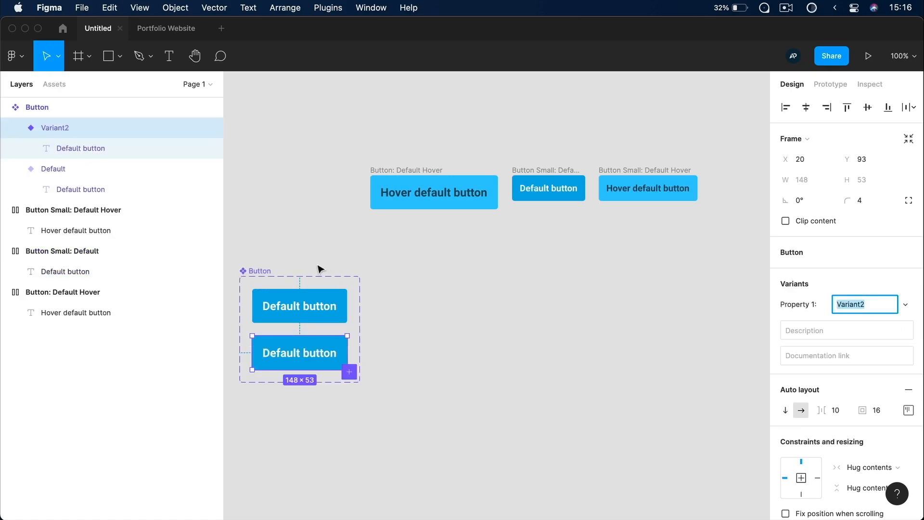
{"action": "mouse_move", "coordinate": [377, 402]}
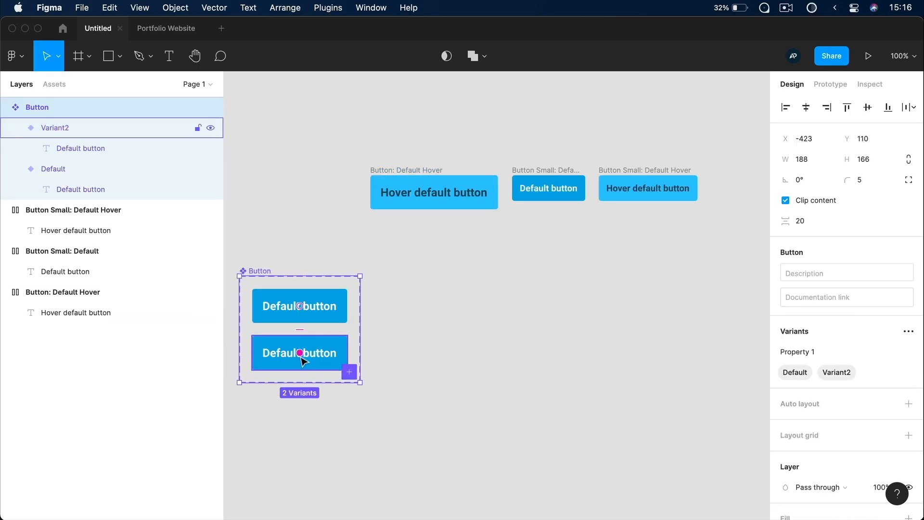
{"action": "left_click", "coordinate": [299, 352]}
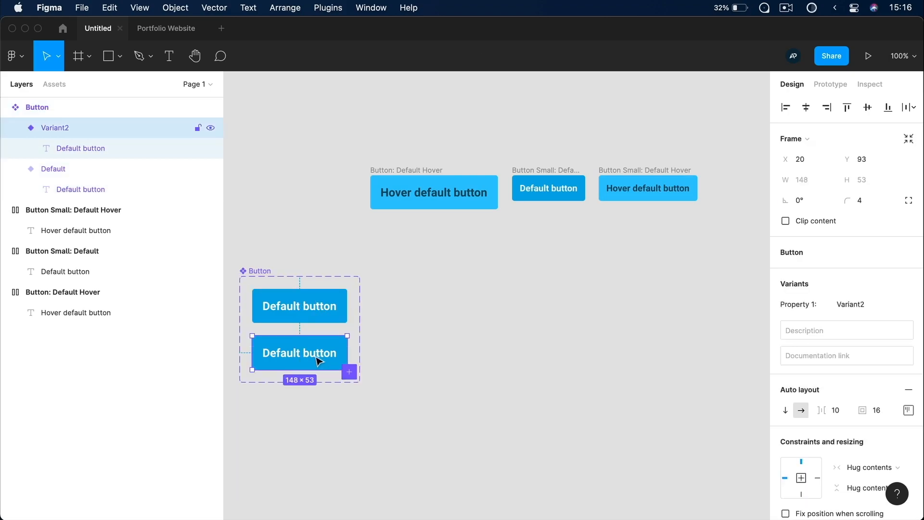
{"action": "left_click", "coordinate": [299, 306]}
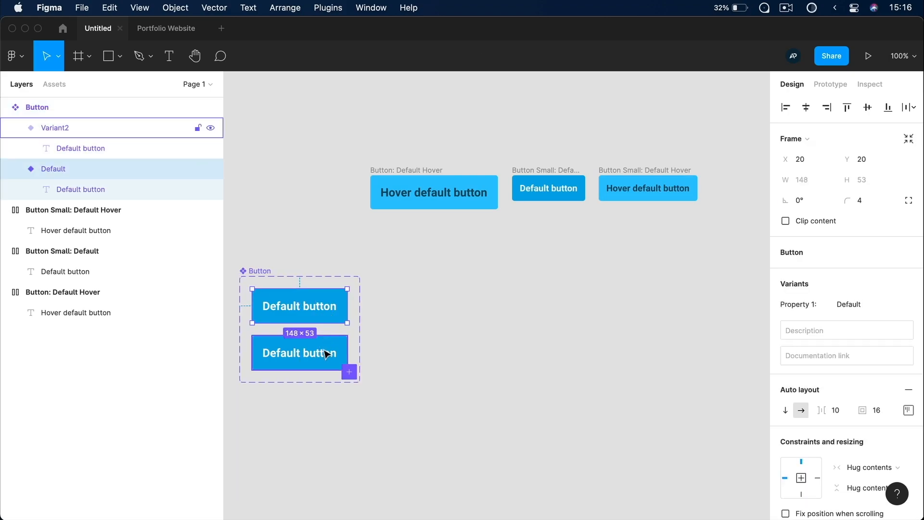
{"action": "left_click", "coordinate": [299, 354]}
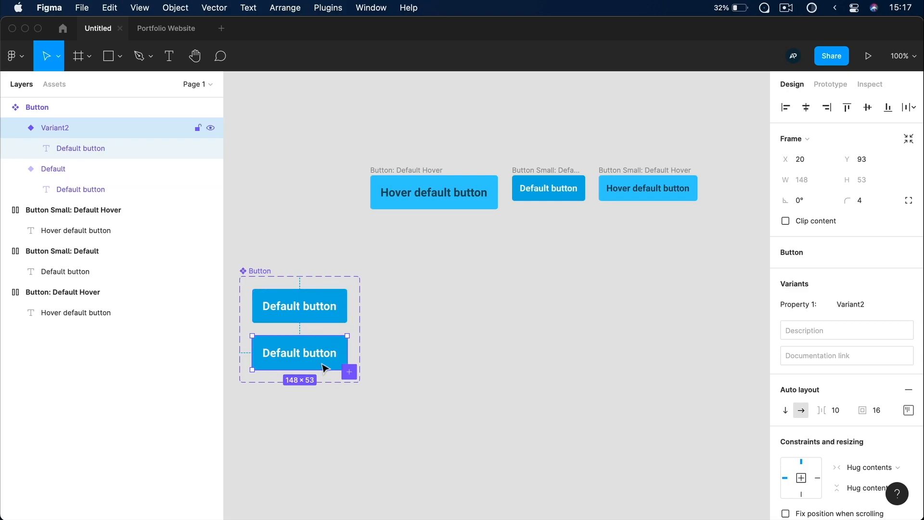
{"action": "mouse_move", "coordinate": [818, 311]}
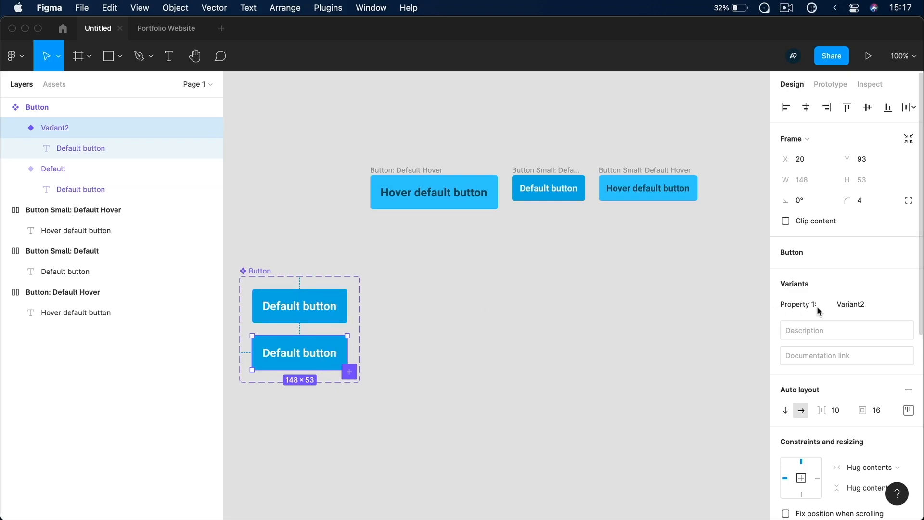
{"action": "mouse_move", "coordinate": [439, 320]}
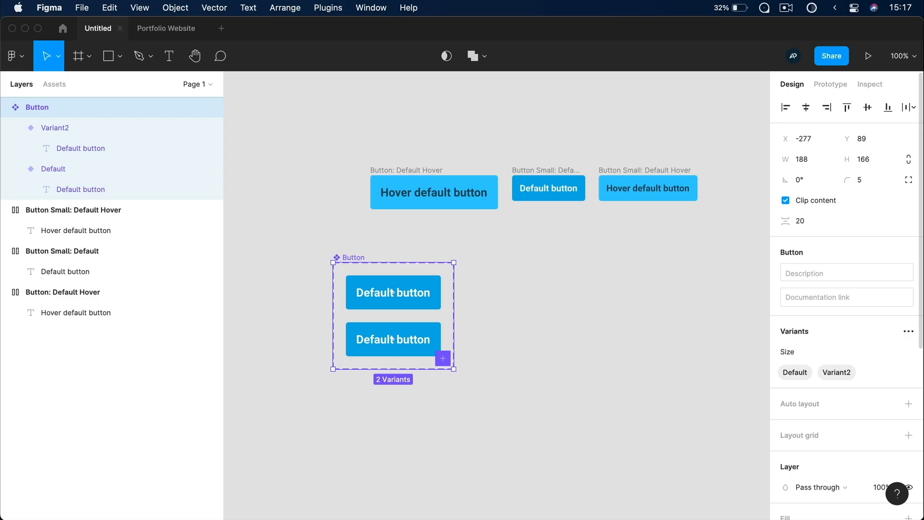
{"action": "mouse_move", "coordinate": [835, 373]}
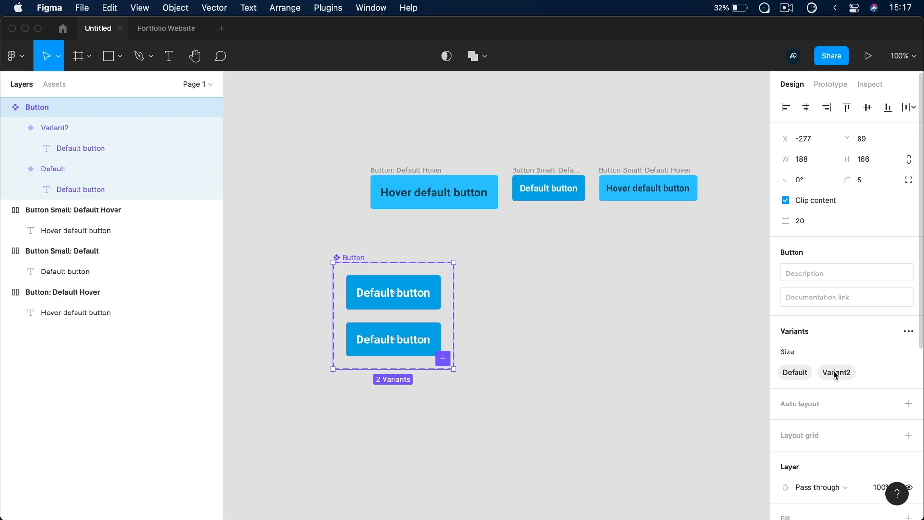
{"action": "left_click", "coordinate": [393, 339]}
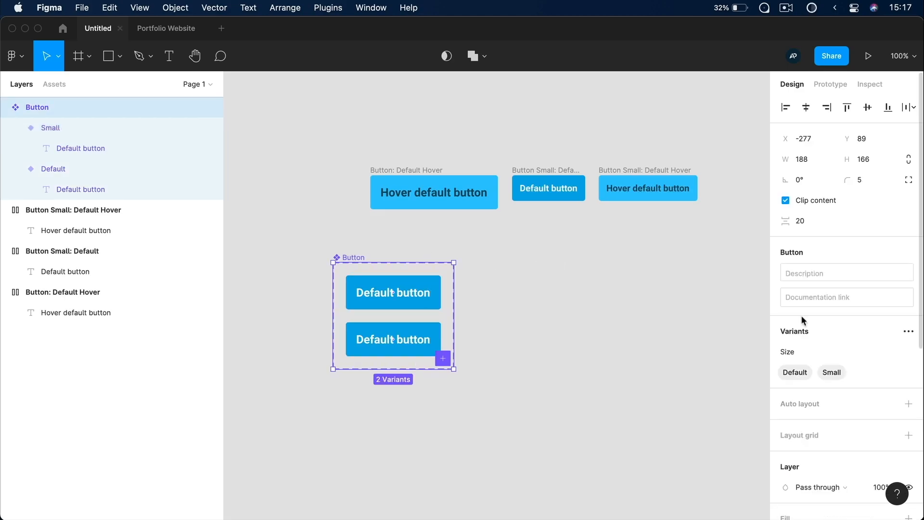
{"action": "mouse_move", "coordinate": [831, 372]}
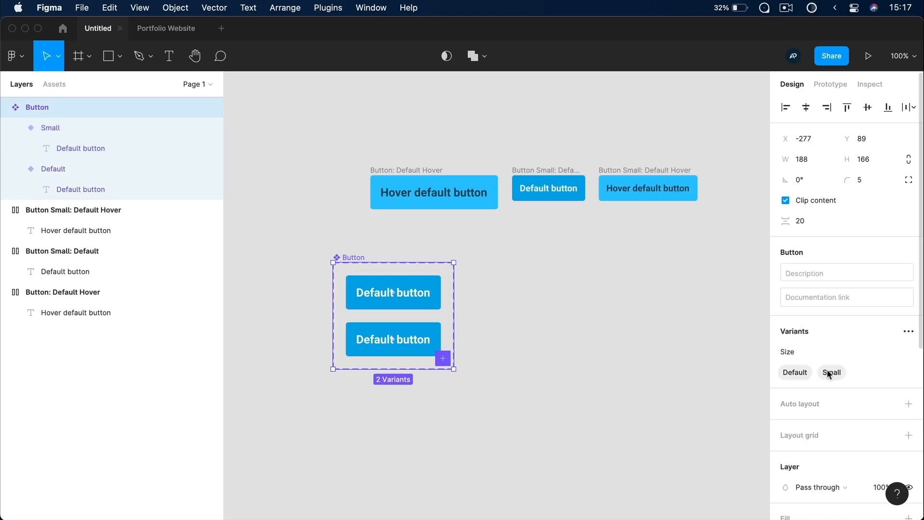
Paste the small button's properties onto the Small variant and select the whole component set.
{"action": "left_click", "coordinate": [527, 324]}
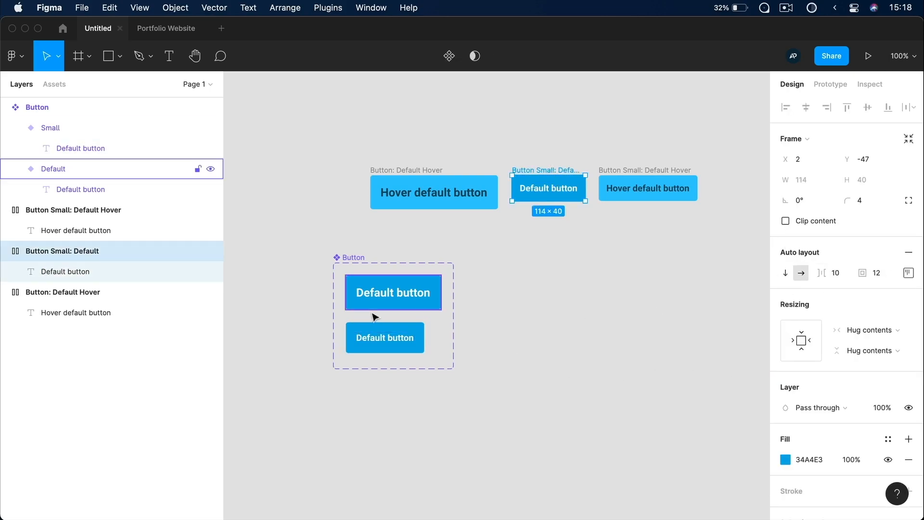
{"action": "left_click", "coordinate": [384, 337]}
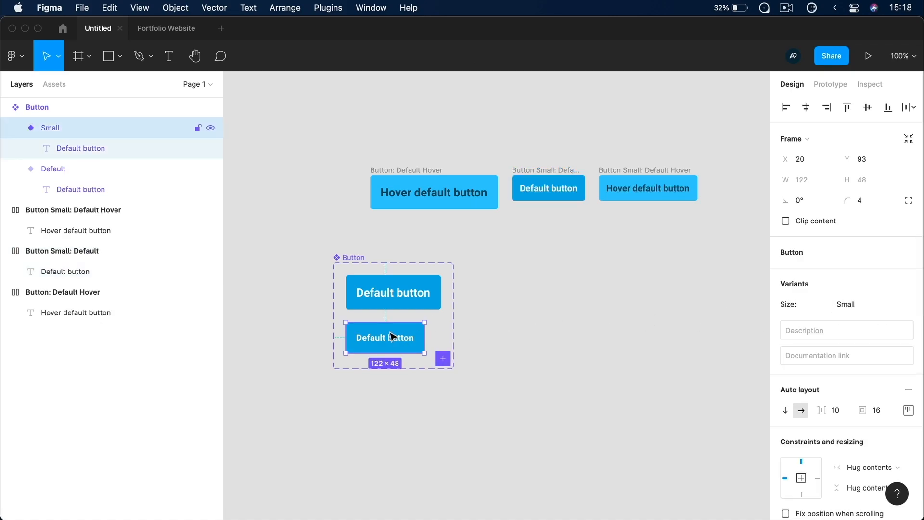
{"action": "left_click", "coordinate": [577, 310]}
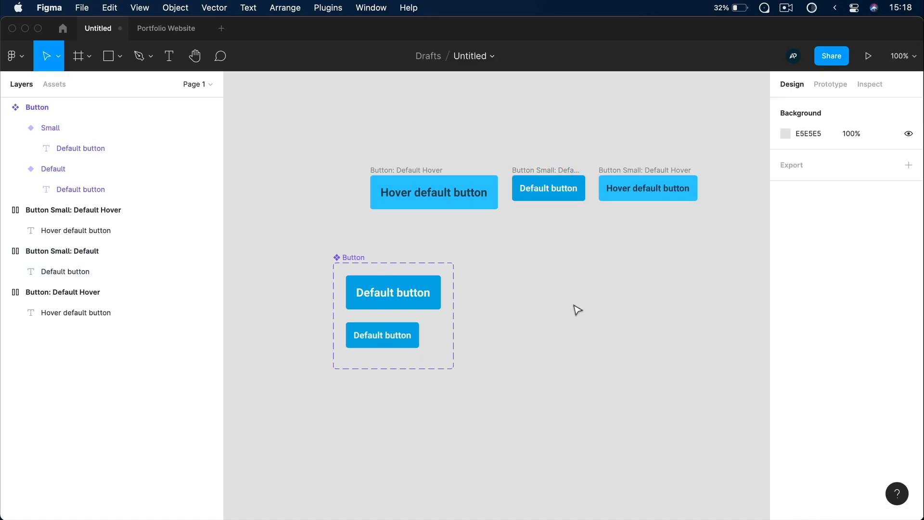
{"action": "left_click", "coordinate": [393, 291]}
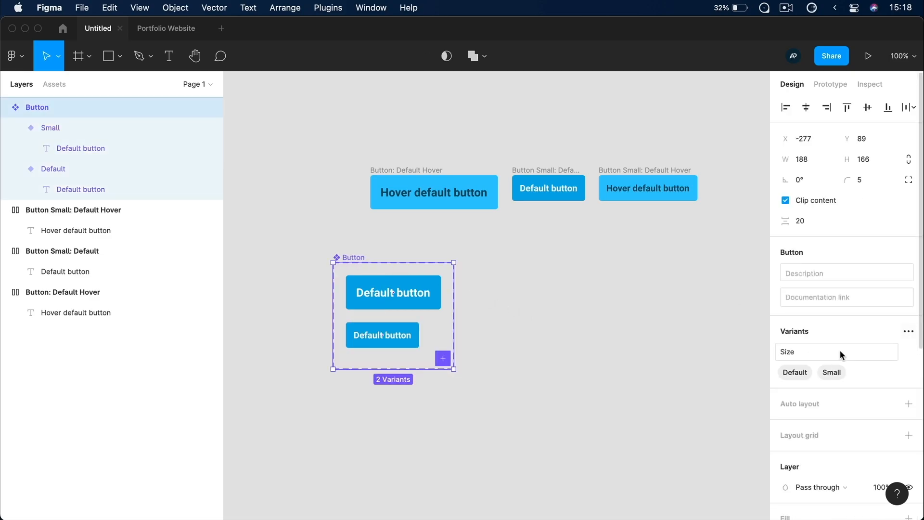
Add a new property named Style to the Button component set via the Variants menu.
{"action": "scroll", "scroll_direction": "down", "scroll_amount": 3}
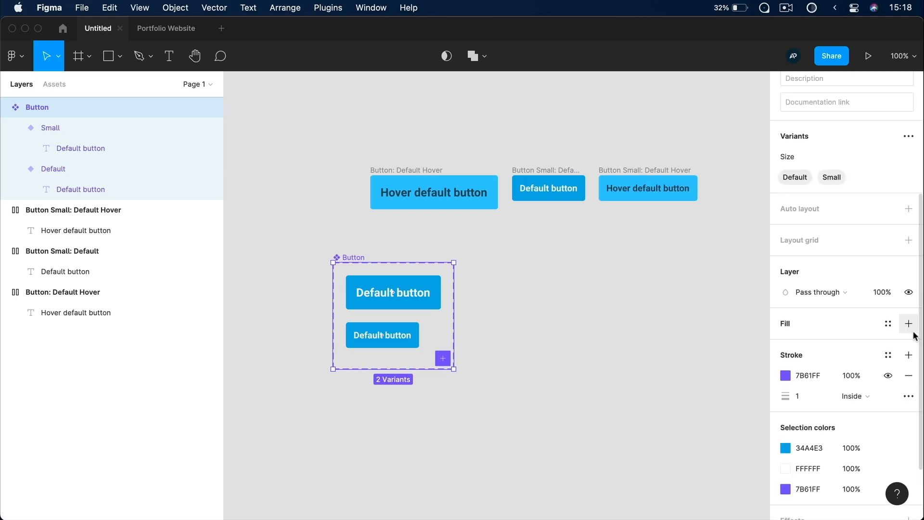
{"action": "left_click", "coordinate": [907, 324]}
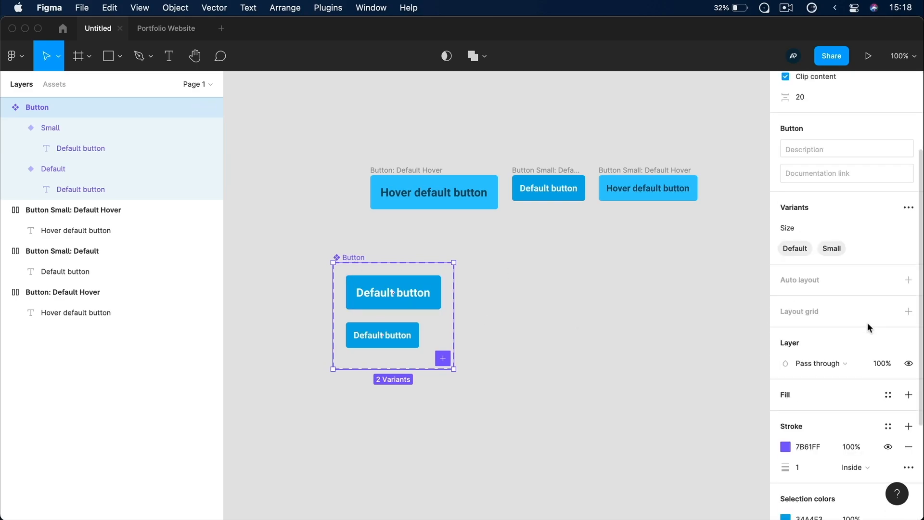
{"action": "left_click", "coordinate": [908, 212]}
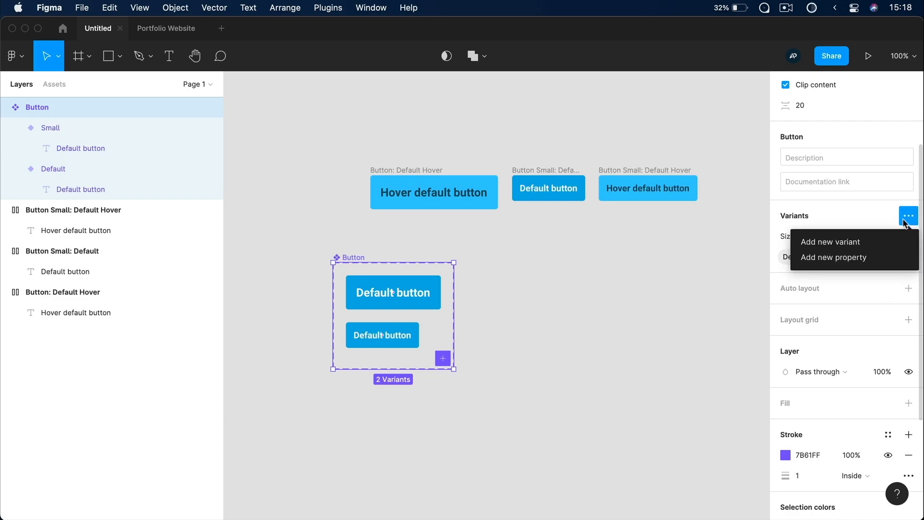
{"action": "mouse_move", "coordinate": [850, 242]}
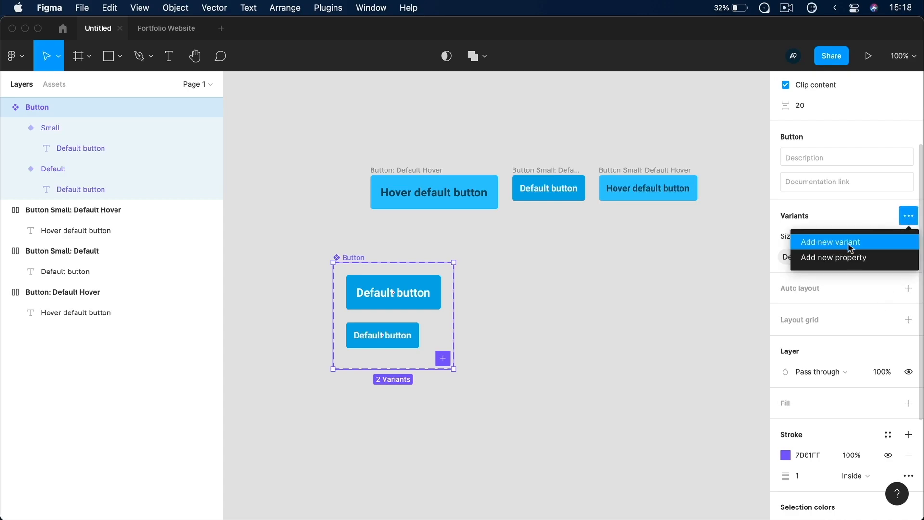
{"action": "left_click", "coordinate": [831, 242]}
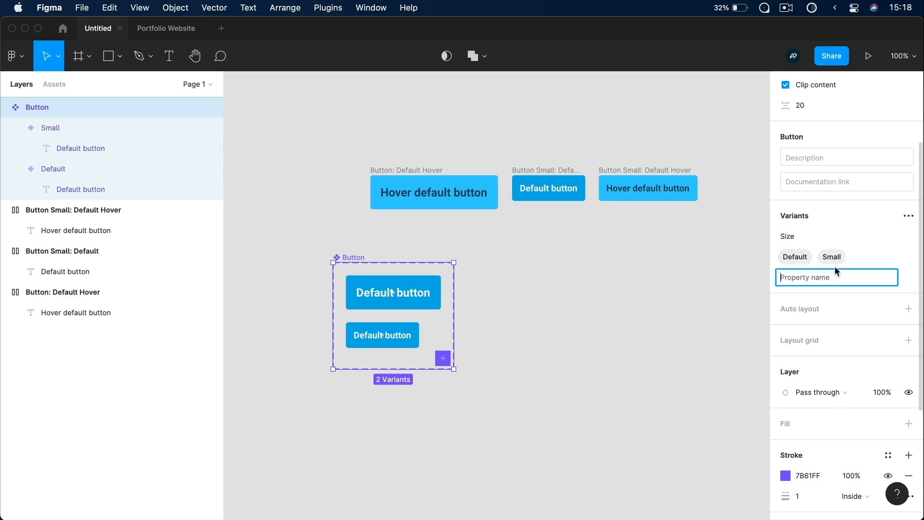
{"action": "type", "text": "Style"}
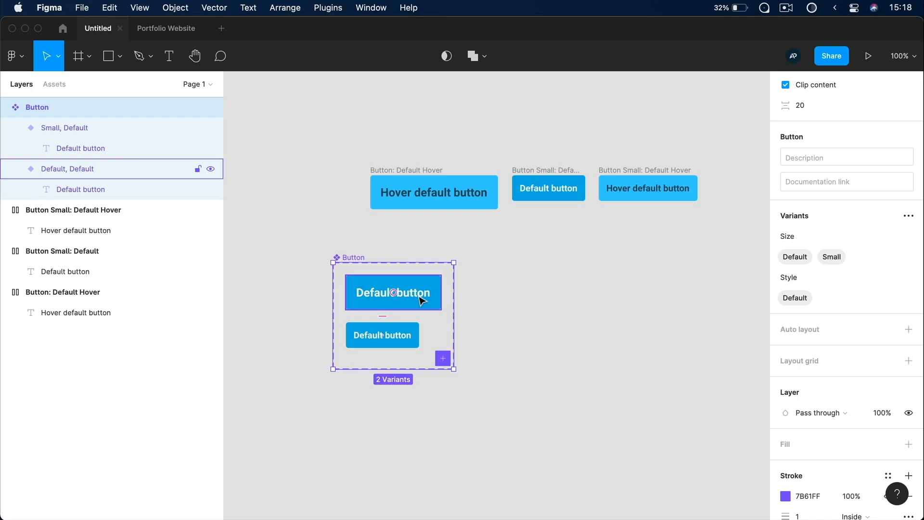
{"action": "left_click", "coordinate": [393, 293]}
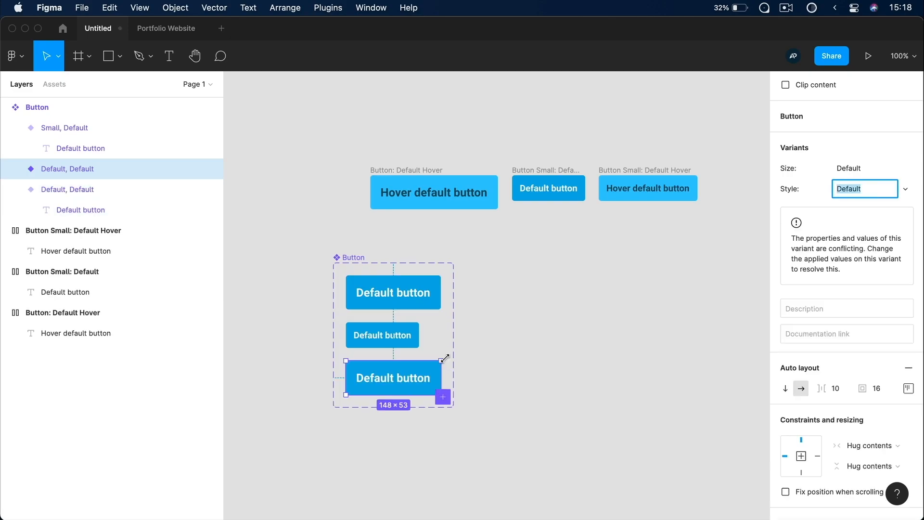
{"action": "mouse_move", "coordinate": [878, 211]}
{"action": "type", "text": "Hover"}
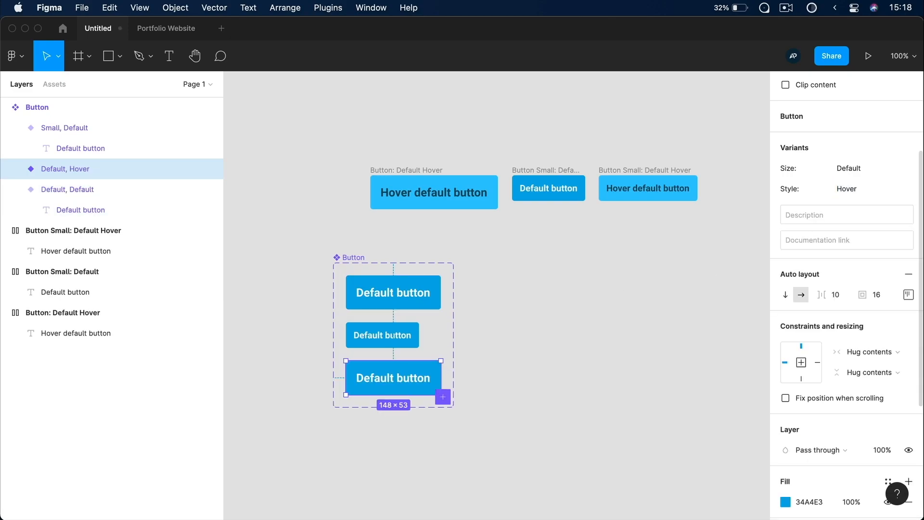
{"action": "mouse_move", "coordinate": [506, 293]}
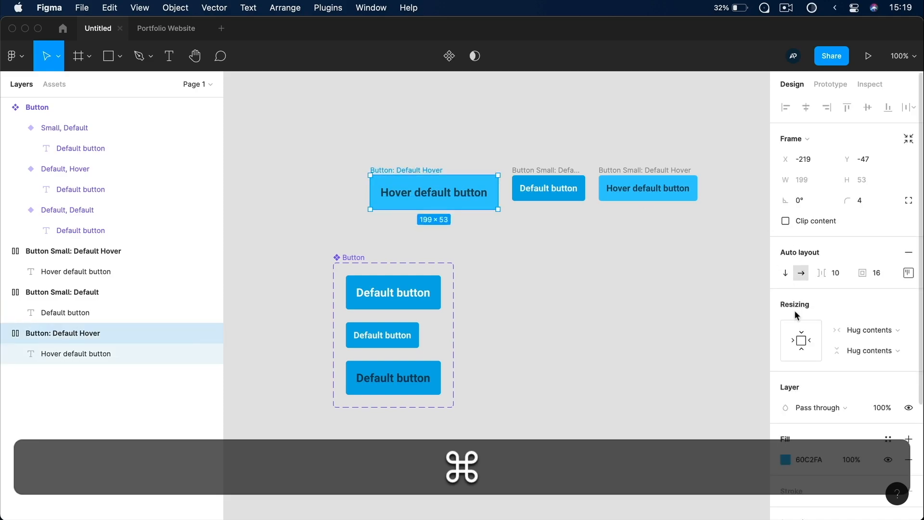
Label the new hover variant's text 'Hover defaul button' and select the Small, Default variant.
{"action": "left_click", "coordinate": [393, 378]}
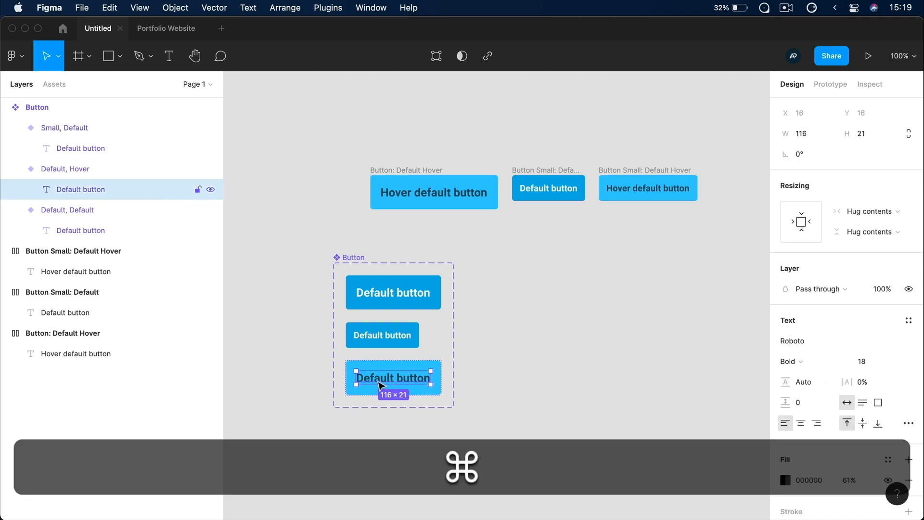
{"action": "type", "text": "Hover defaul button"}
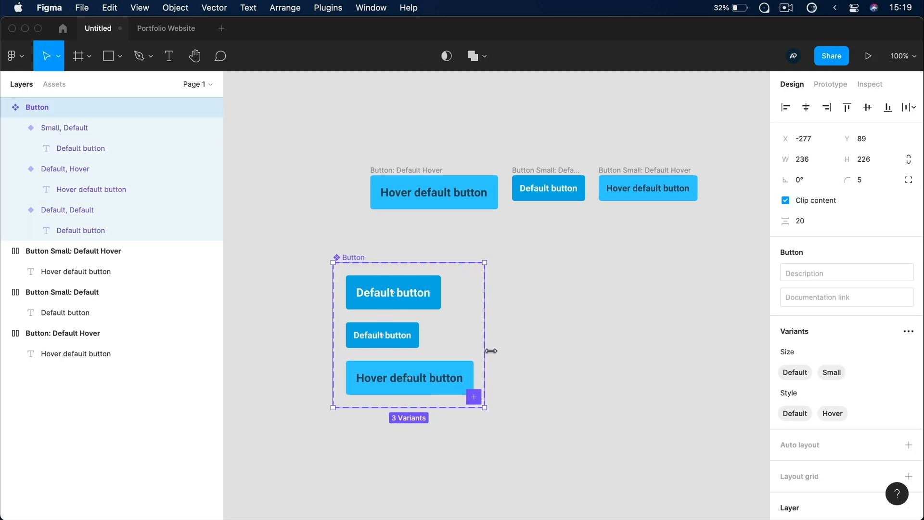
{"action": "left_click", "coordinate": [382, 335]}
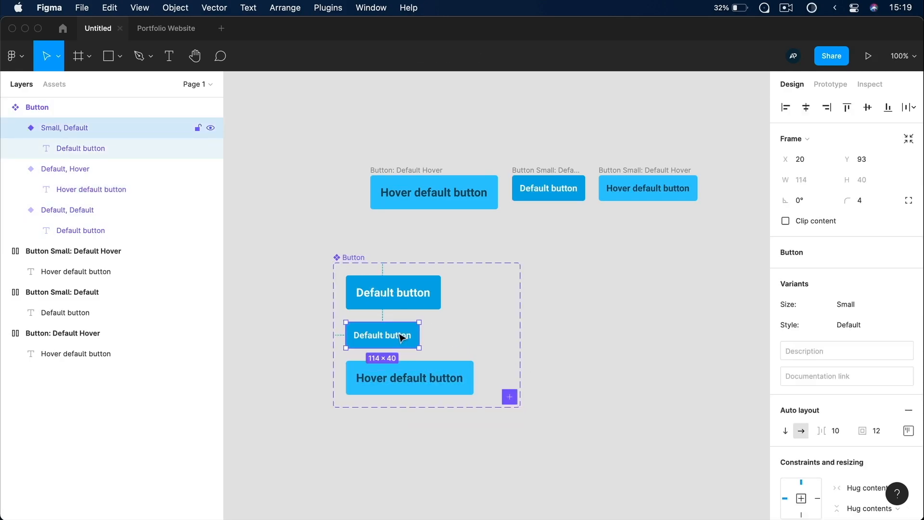
Duplicate the Small Default variant and relabel its text 'Hover default button'.
{"action": "key", "text": "cmd+d"}
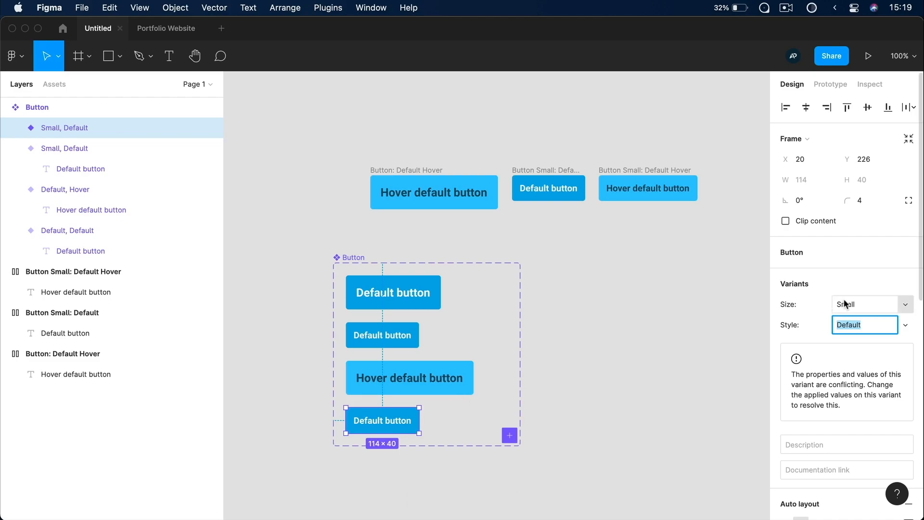
{"action": "mouse_move", "coordinate": [883, 326]}
{"action": "type", "text": "Hover"}
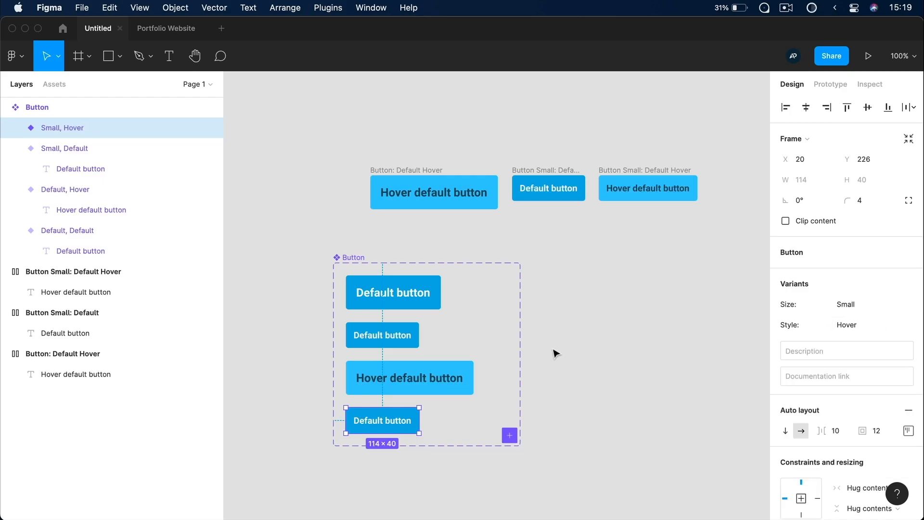
{"action": "left_click", "coordinate": [411, 377]}
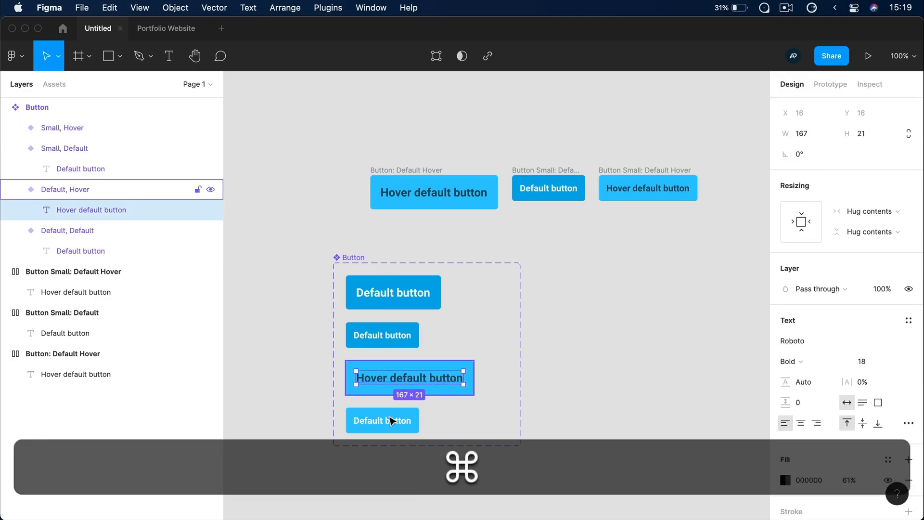
{"action": "left_click", "coordinate": [390, 420]}
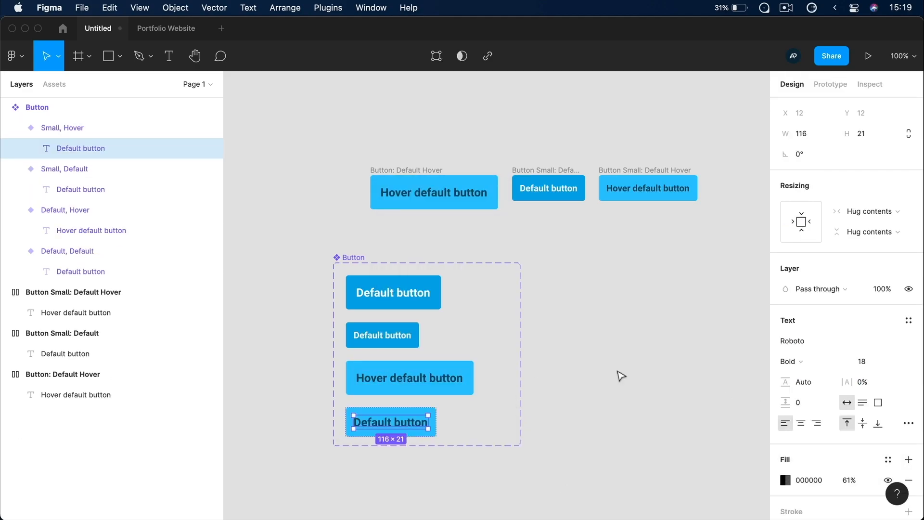
{"action": "key", "text": "cmd"}
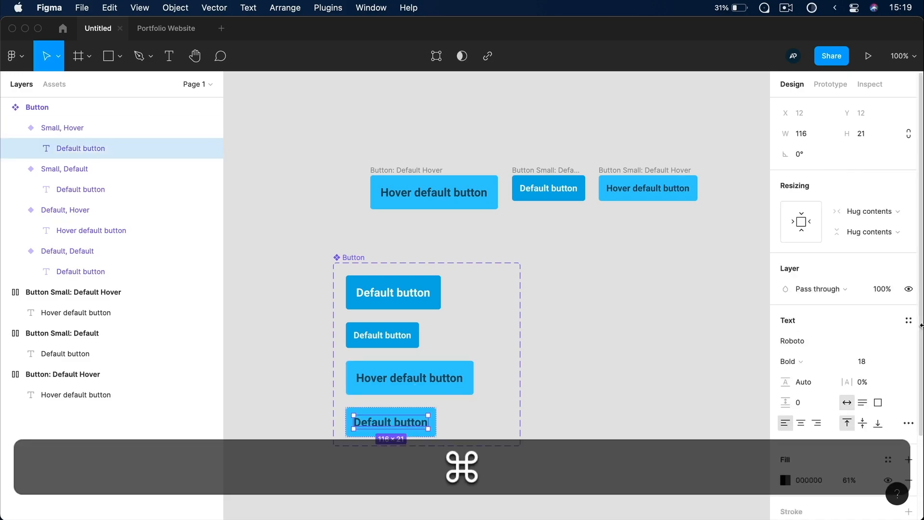
{"action": "left_click", "coordinate": [641, 412]}
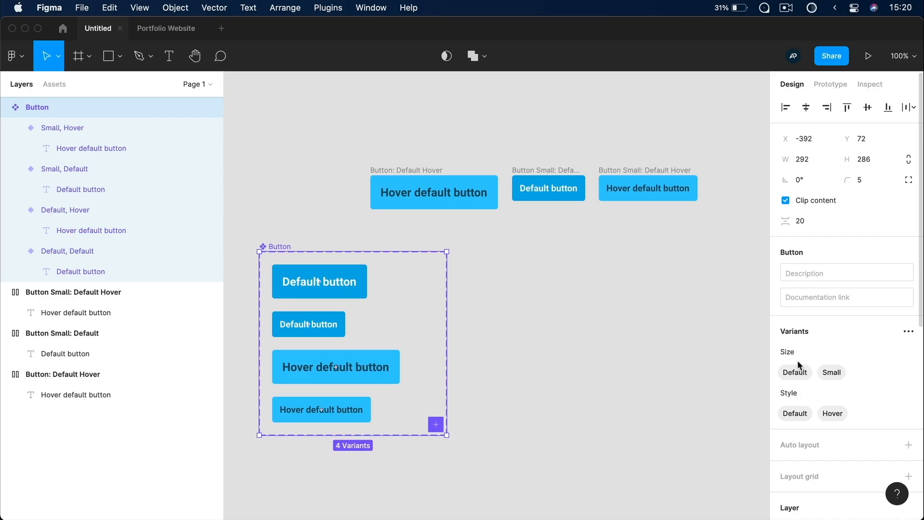
{"action": "mouse_move", "coordinate": [795, 372]}
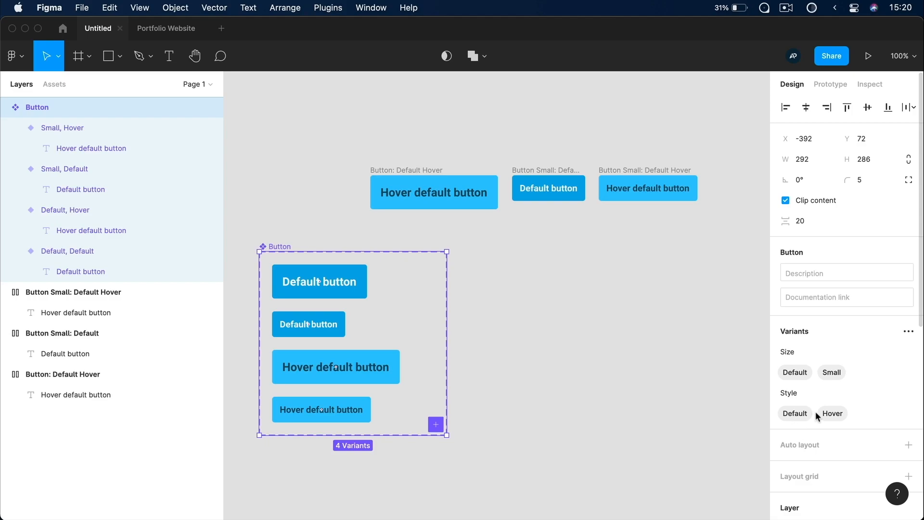
{"action": "left_click", "coordinate": [594, 364]}
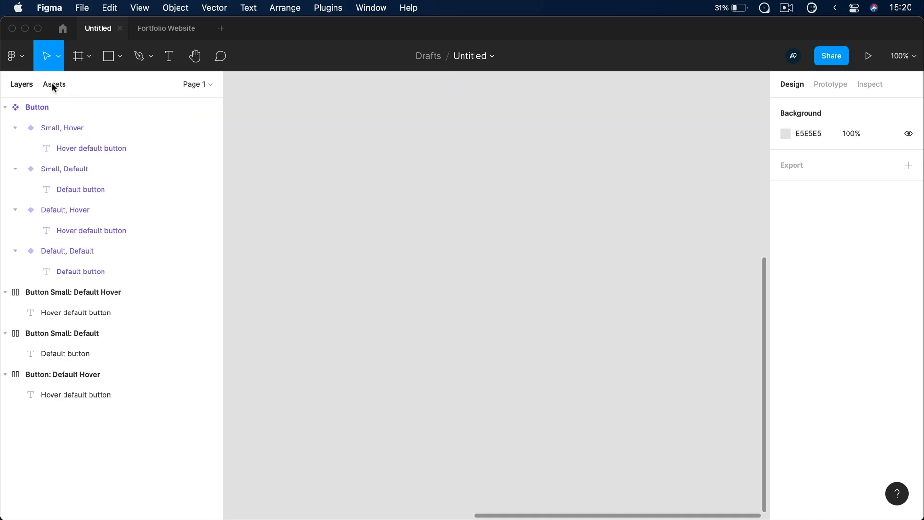
Place a Button instance from Assets on the canvas and switch its Size to Small.
{"action": "left_click", "coordinate": [54, 84]}
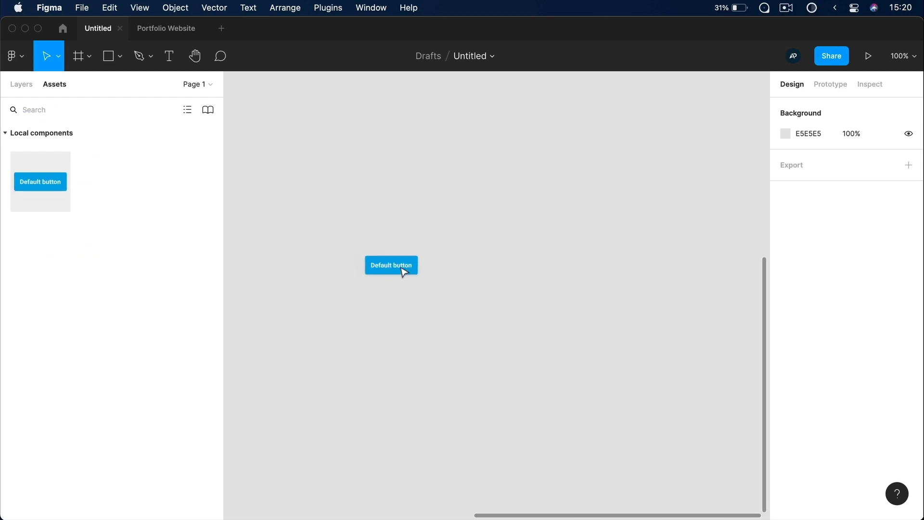
{"action": "left_click", "coordinate": [391, 264]}
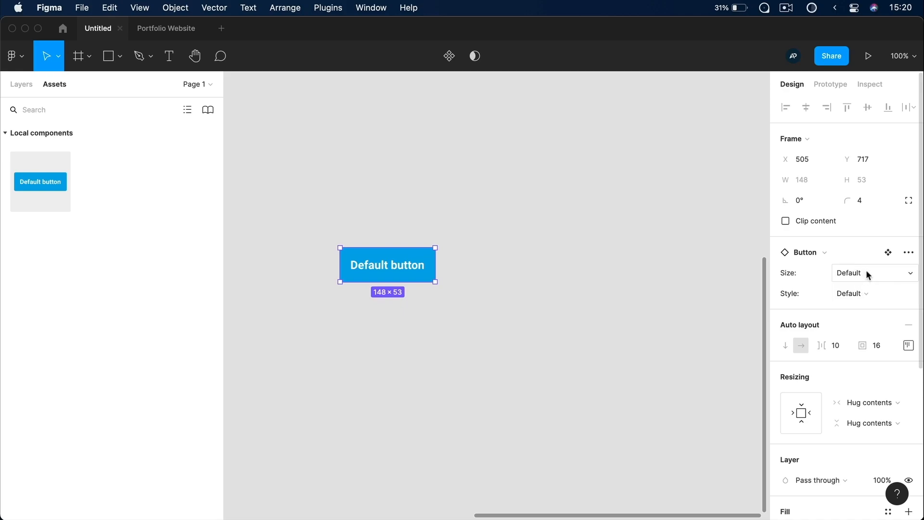
{"action": "left_click", "coordinate": [875, 272]}
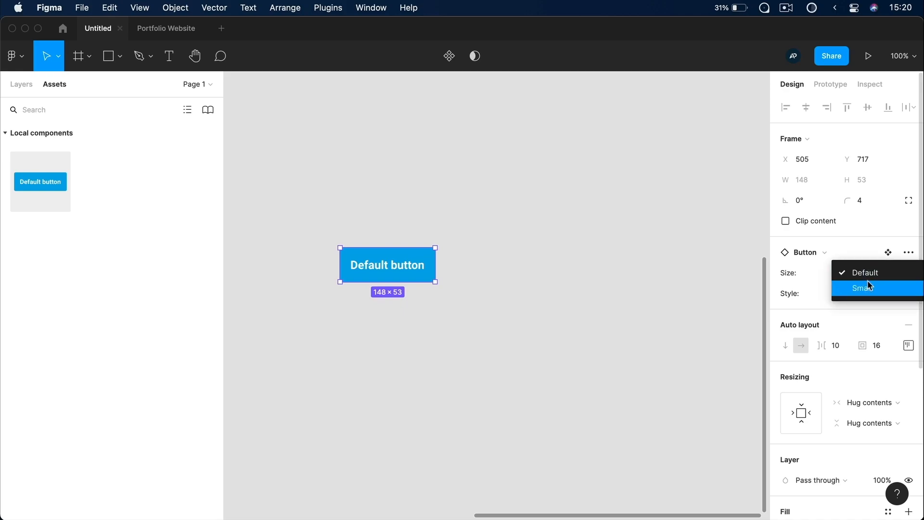
{"action": "left_click", "coordinate": [863, 288]}
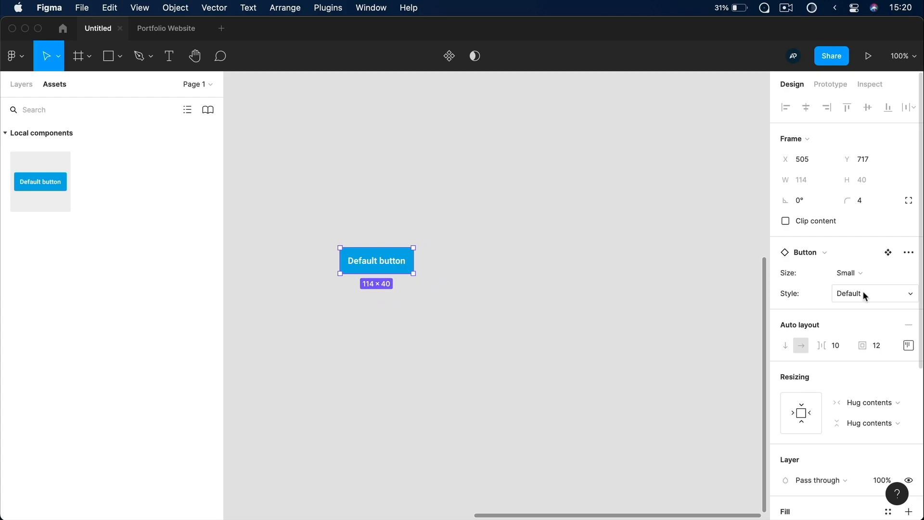
Switch the instance's Style to Hover and its Size back to Default.
{"action": "left_click", "coordinate": [874, 293]}
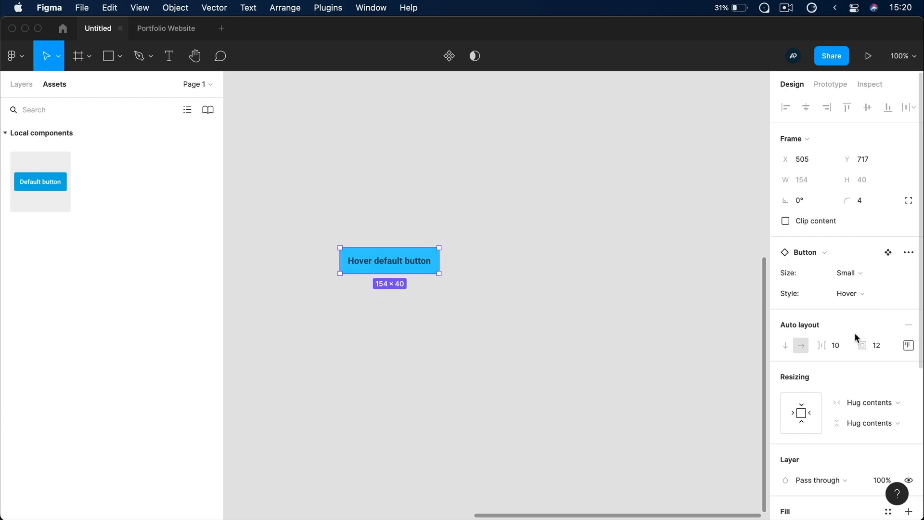
{"action": "left_click", "coordinate": [849, 273]}
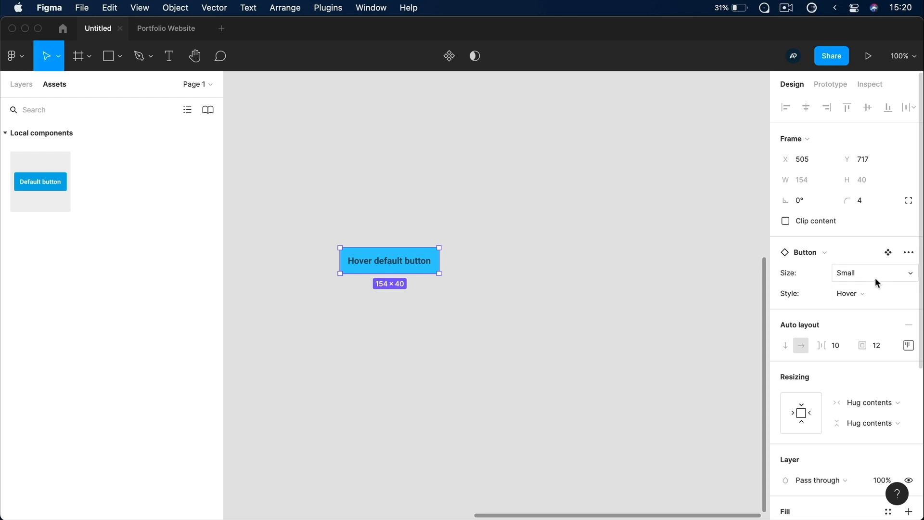
{"action": "left_click", "coordinate": [874, 273]}
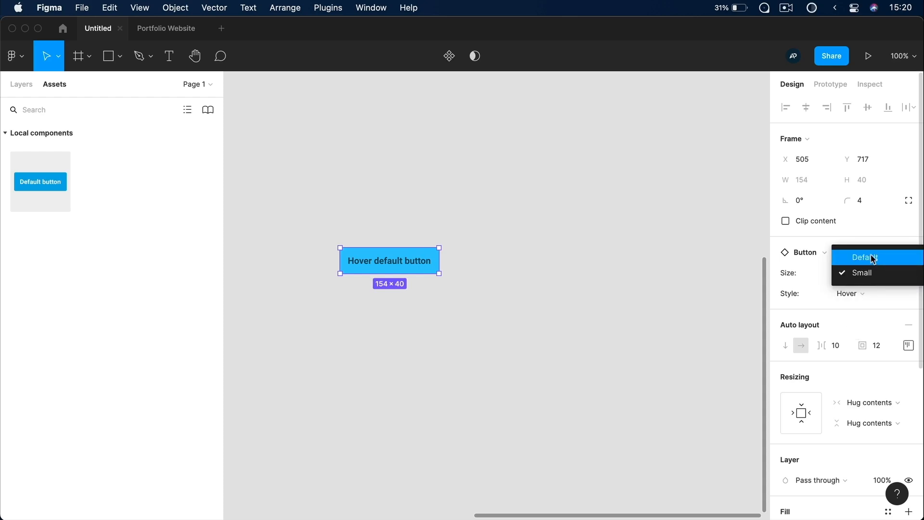
{"action": "left_click", "coordinate": [864, 258]}
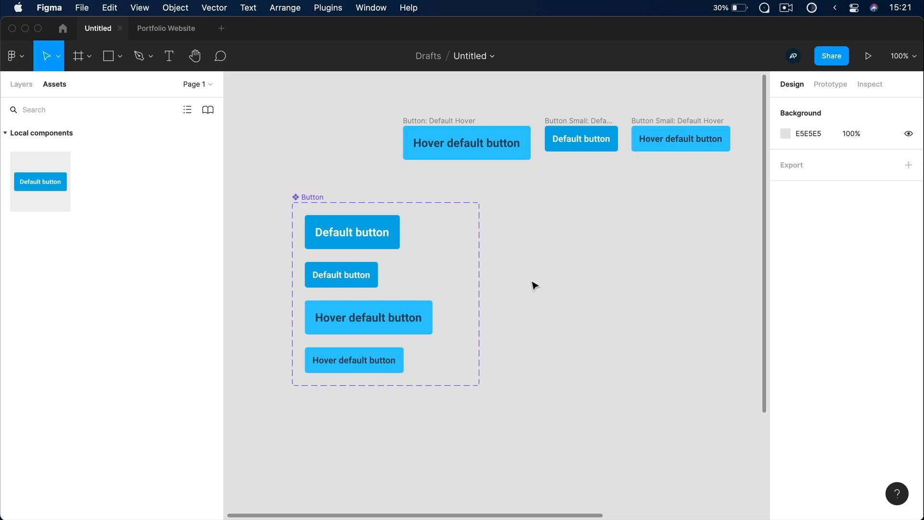
{"action": "mouse_move", "coordinate": [600, 217]}
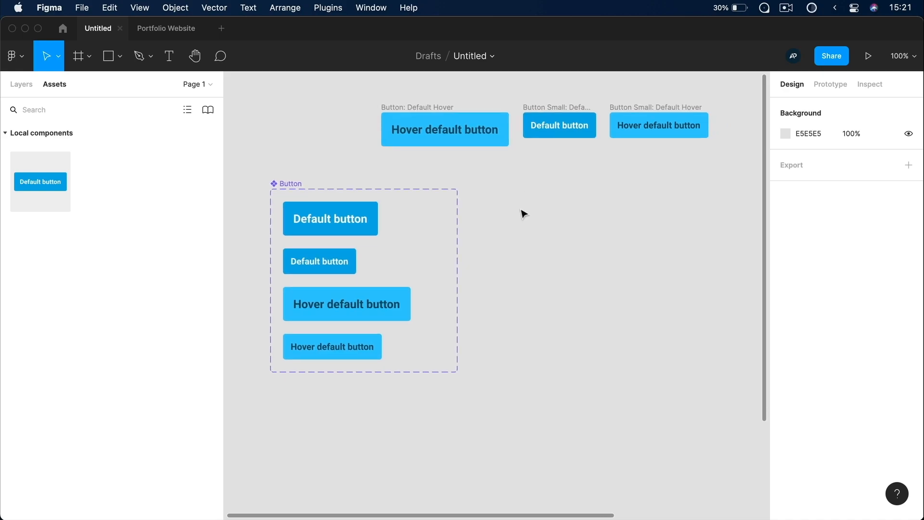
Detach the leftover button instance from its deleted component into a plain frame.
{"action": "left_click", "coordinate": [20, 83]}
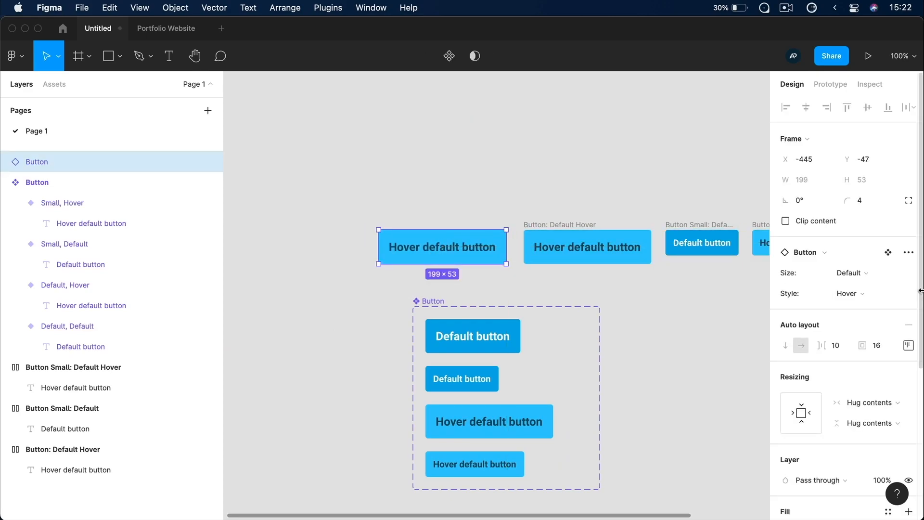
{"action": "left_click", "coordinate": [442, 198]}
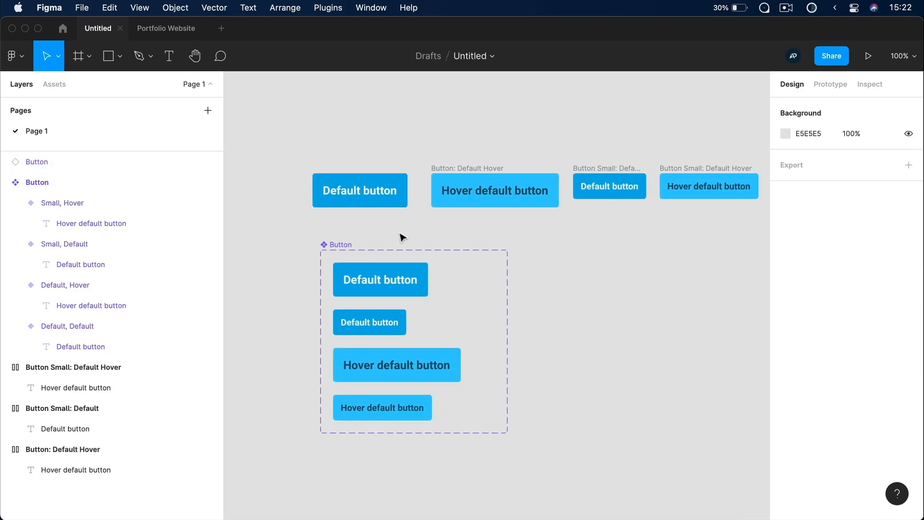
{"action": "right_click", "coordinate": [359, 190]}
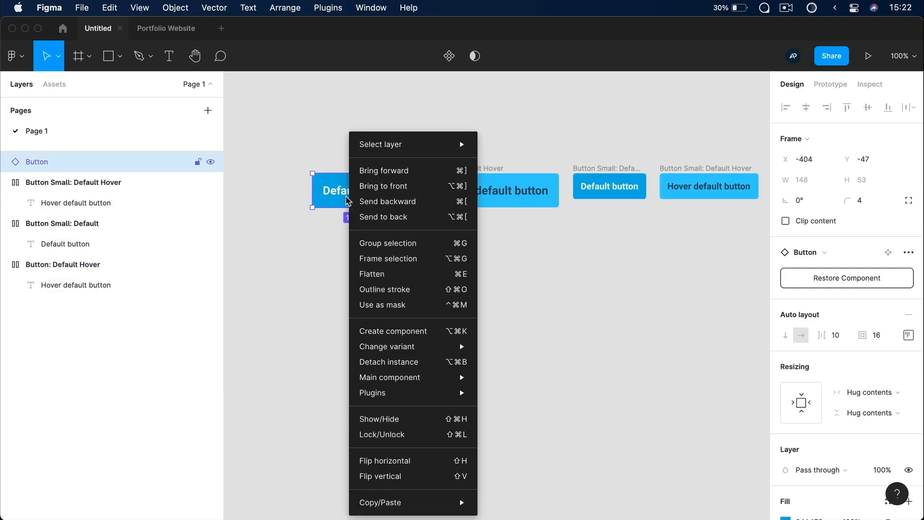
{"action": "left_click", "coordinate": [501, 283]}
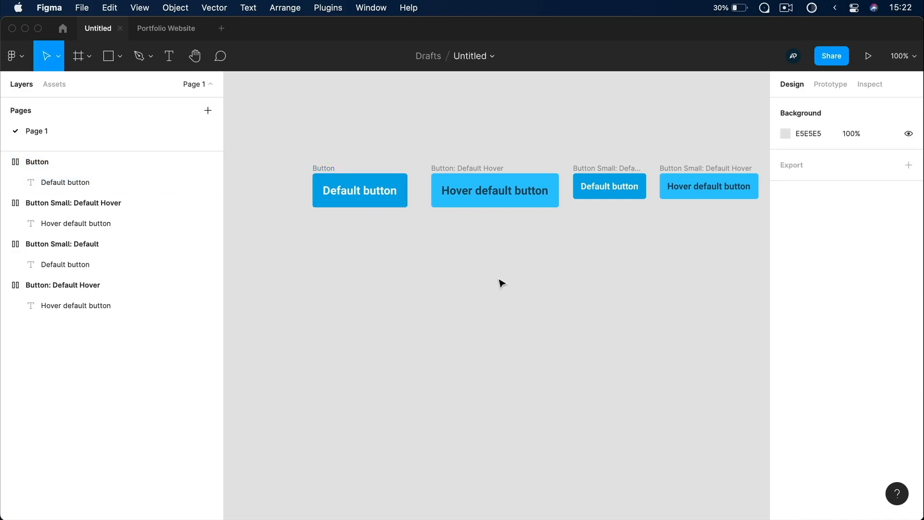
Confirm the Assets tab has no local components and start renaming the detached frame.
{"action": "left_click", "coordinate": [54, 84]}
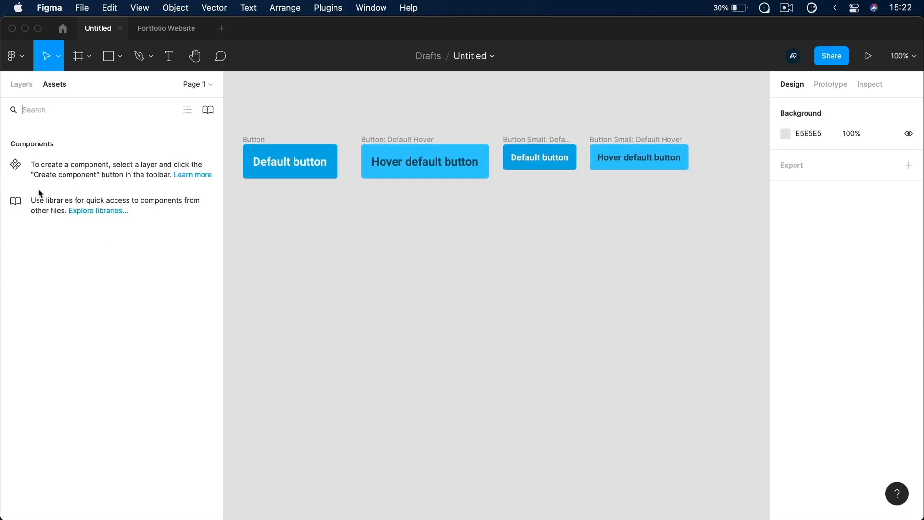
{"action": "left_click", "coordinate": [21, 83]}
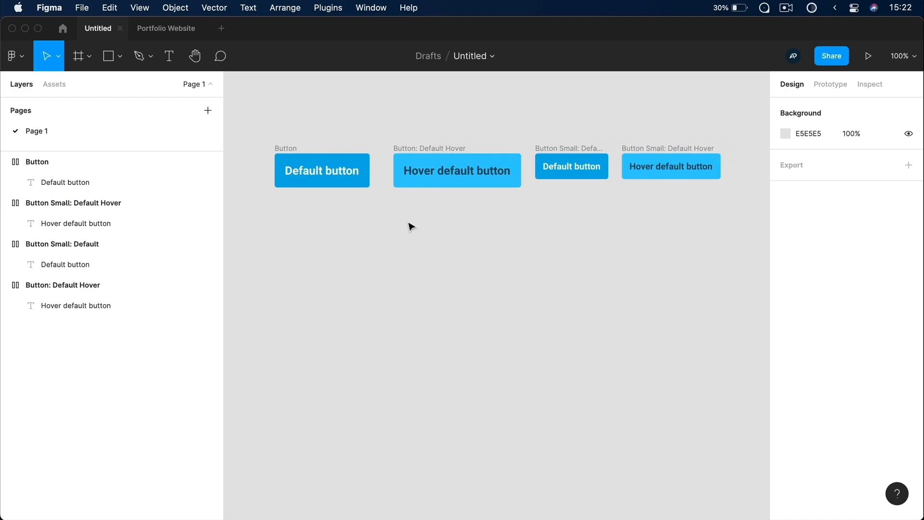
{"action": "mouse_move", "coordinate": [458, 219]}
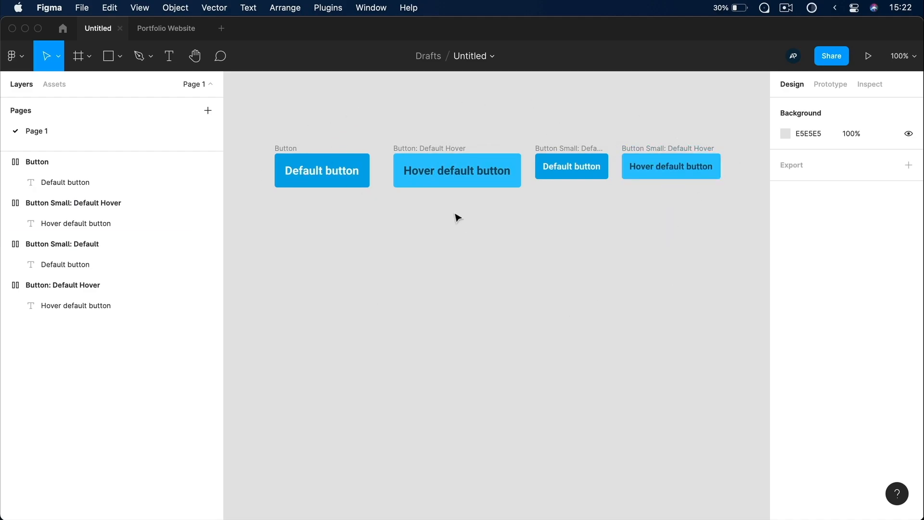
{"action": "key", "text": "cmd+r"}
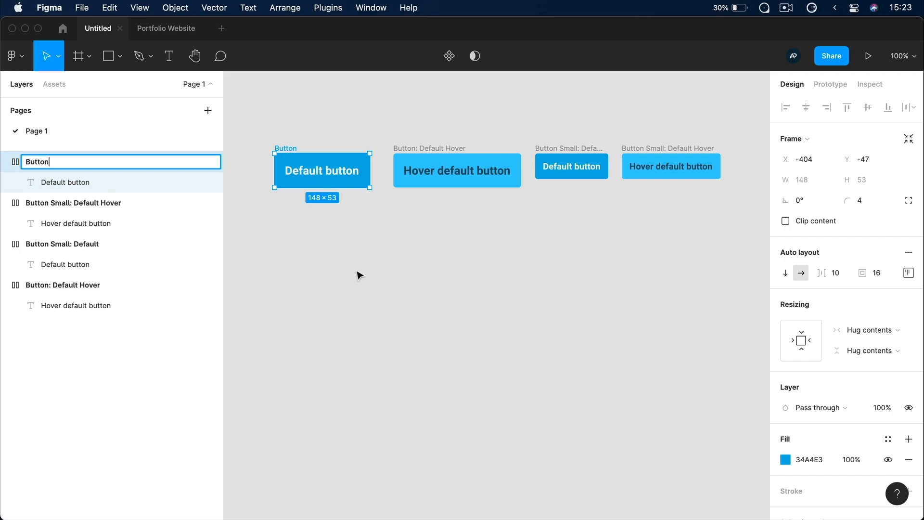
Rename the first button frame to Button/Default/Default with slash naming.
{"action": "type", "text": "/"}
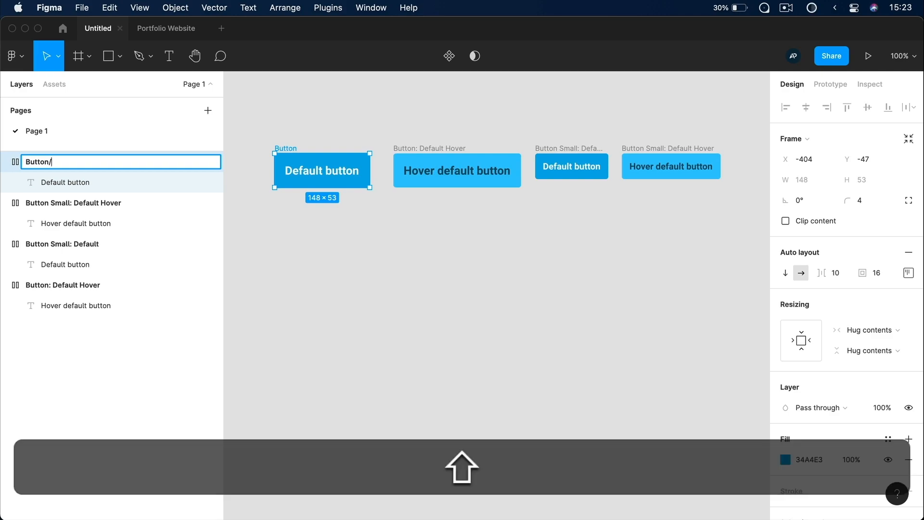
{"action": "type", "text": "Default/"}
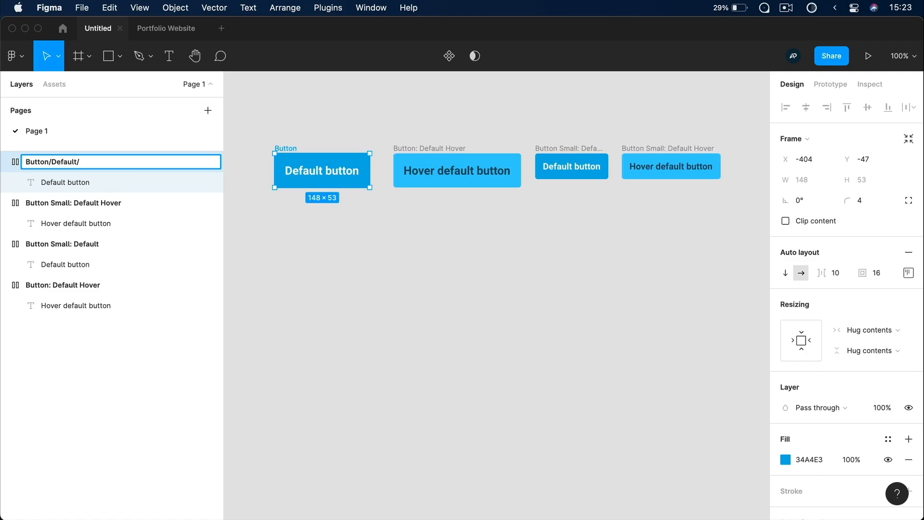
{"action": "type", "text": "Default"}
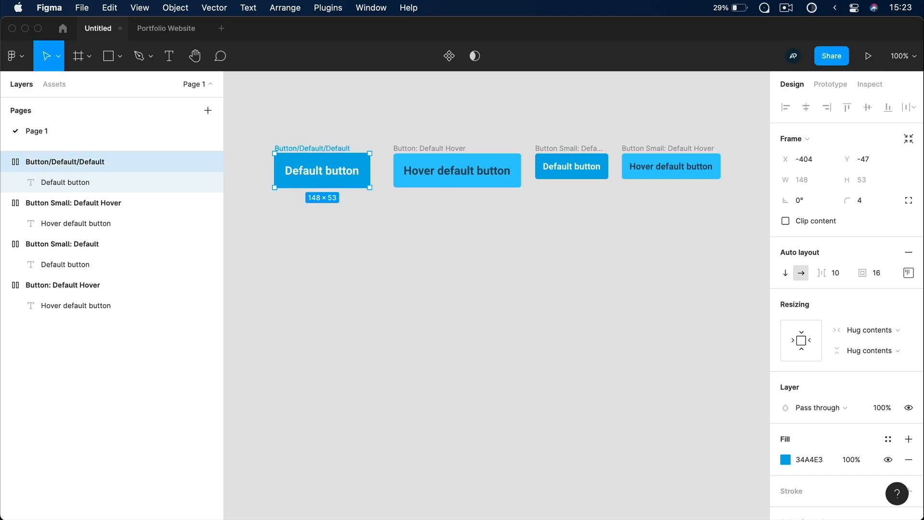
Rename the large hover frame to Button/Default/Hover.
{"action": "left_click", "coordinate": [457, 170]}
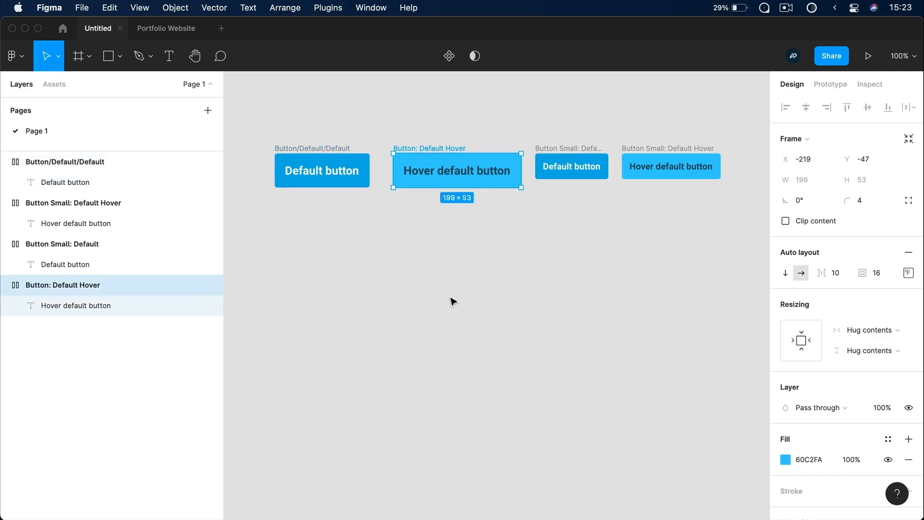
{"action": "double_click", "coordinate": [64, 285]}
{"action": "type", "text": "Button/"}
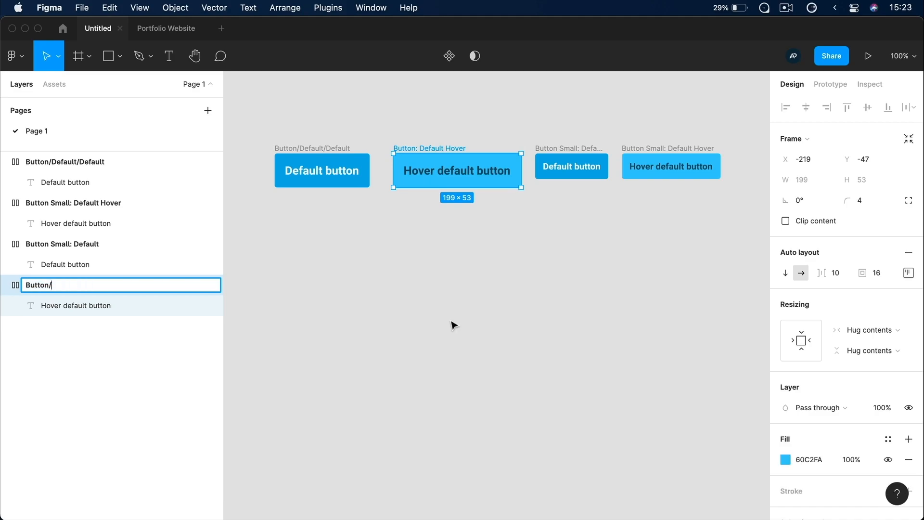
{"action": "mouse_move", "coordinate": [330, 154]}
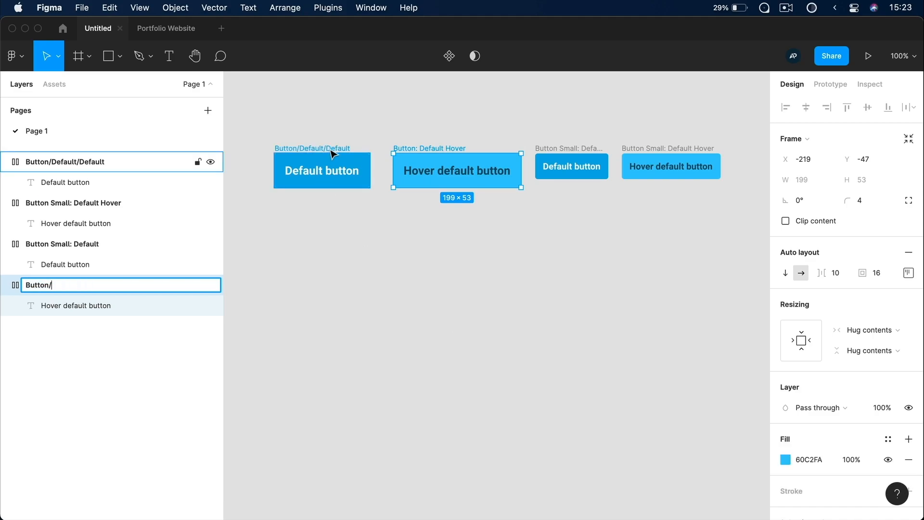
{"action": "type", "text": "Default/"}
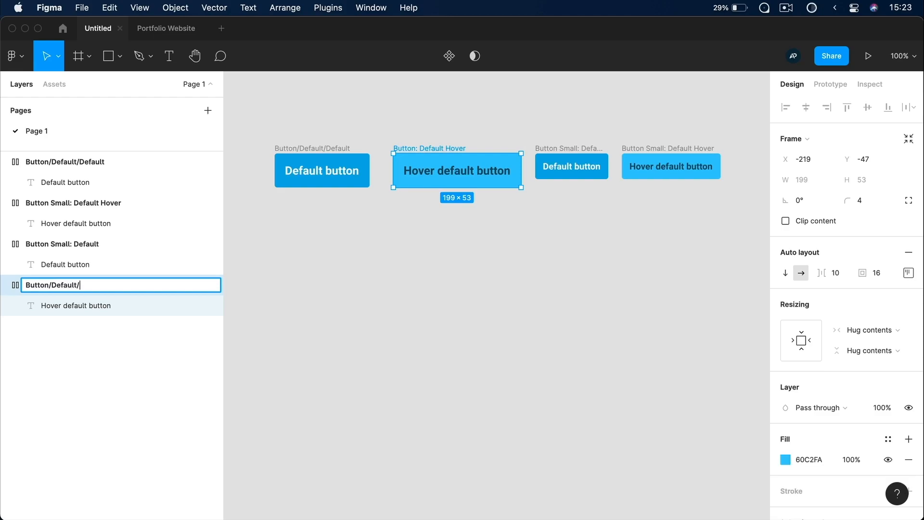
{"action": "type", "text": "Hover"}
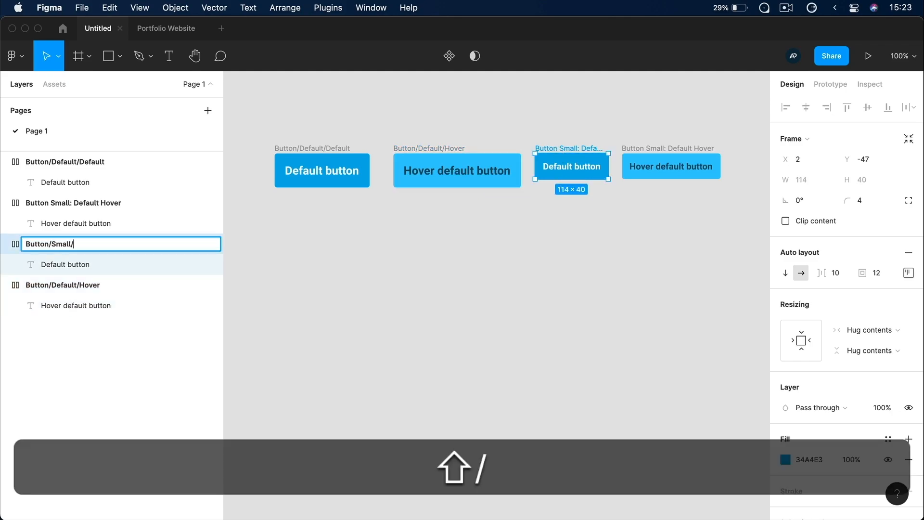
{"action": "type", "text": "Default"}
{"action": "key", "text": "Return"}
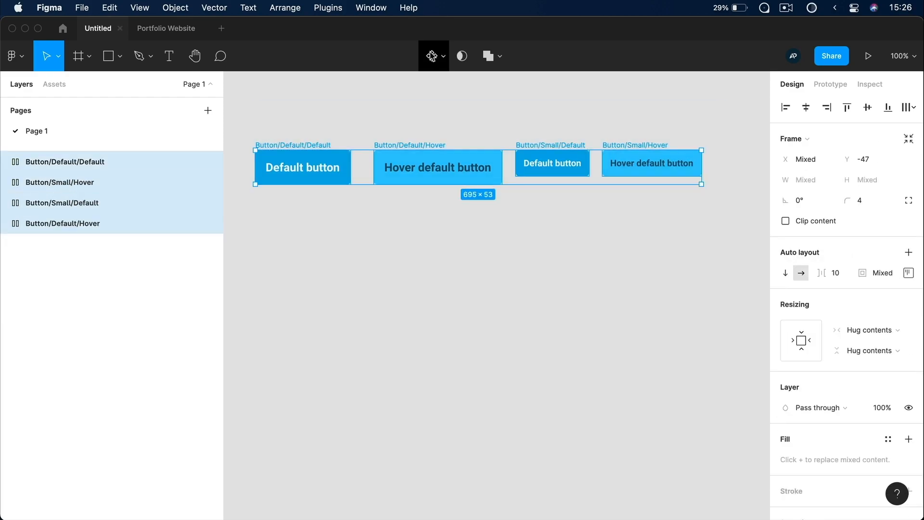
Create components from the four button frames and combine them as variants into one Button set.
{"action": "left_click", "coordinate": [434, 56]}
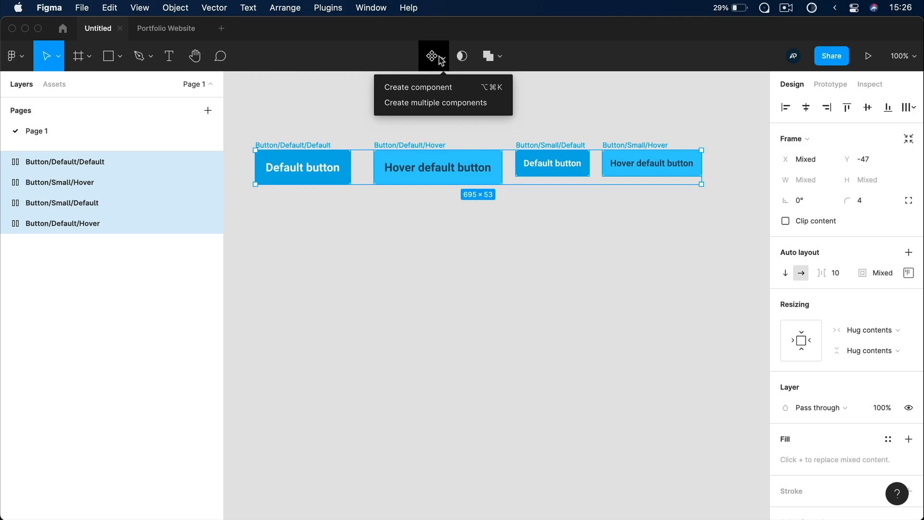
{"action": "mouse_move", "coordinate": [427, 88]}
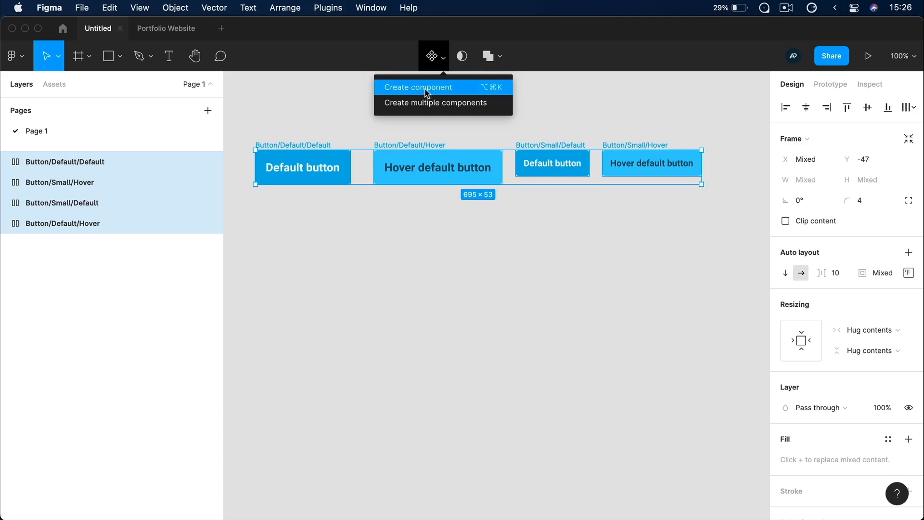
{"action": "mouse_move", "coordinate": [435, 103]}
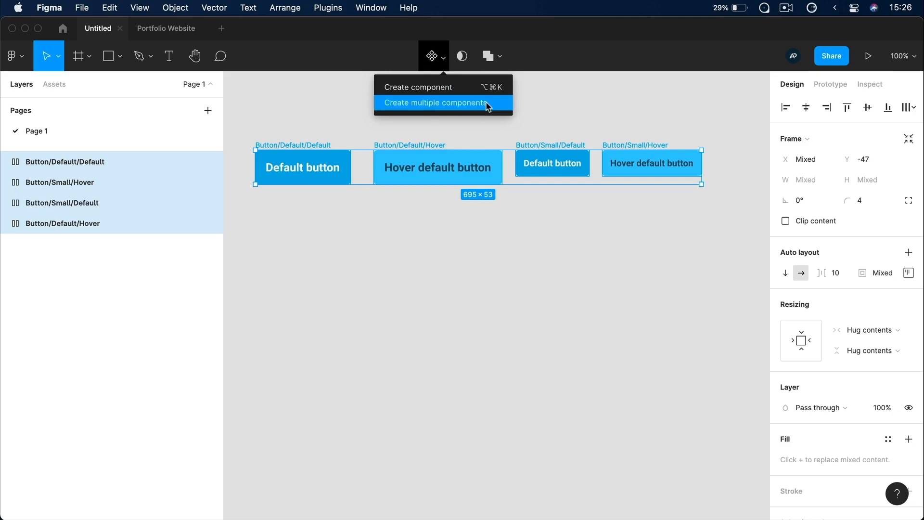
{"action": "left_click", "coordinate": [435, 103]}
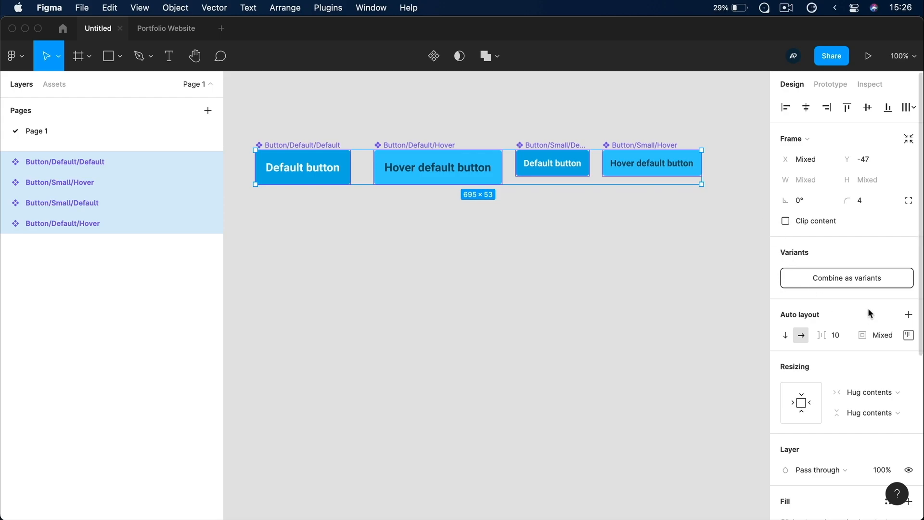
{"action": "mouse_move", "coordinate": [526, 183]}
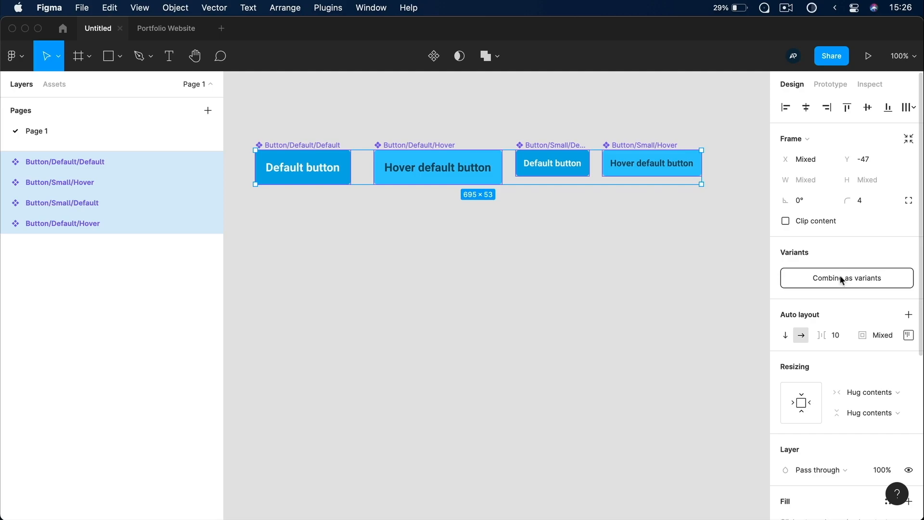
{"action": "left_click", "coordinate": [847, 277]}
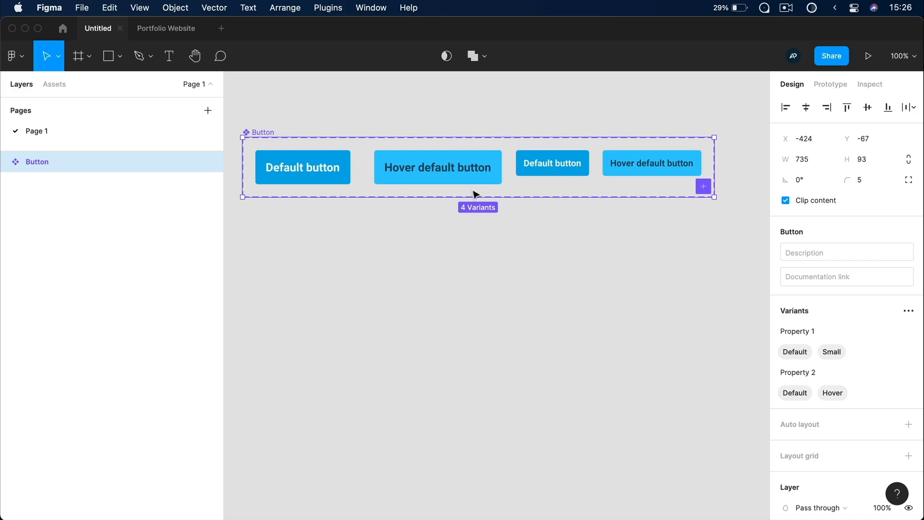
{"action": "mouse_move", "coordinate": [638, 186]}
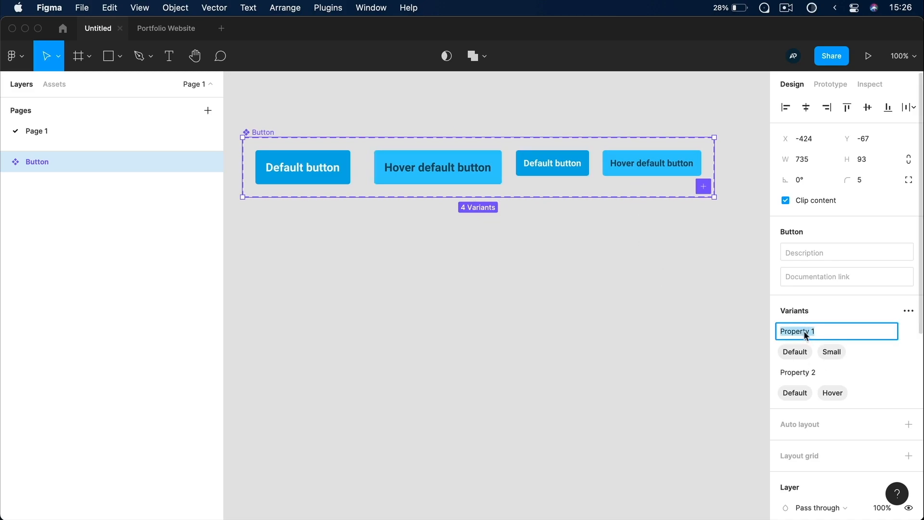
Rename Property 1 to Size and begin renaming the second variant property.
{"action": "type", "text": "Size"}
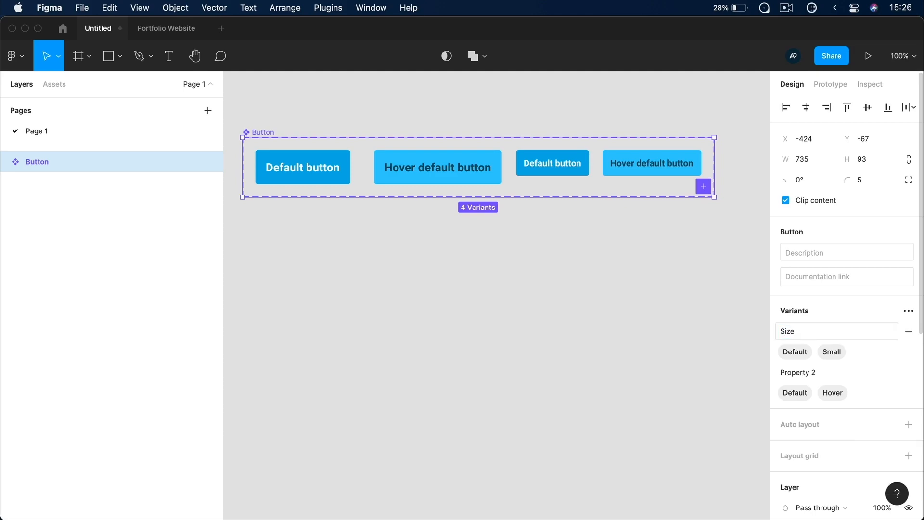
{"action": "double_click", "coordinate": [799, 371]}
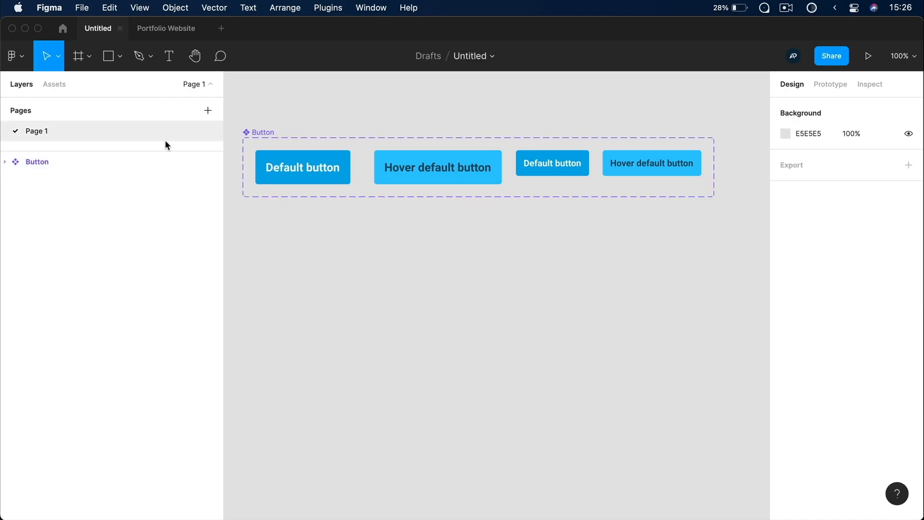
Place a Button instance from local Assets and set its Style to Hover, then move to the Portfolio Website file.
{"action": "left_click", "coordinate": [54, 84]}
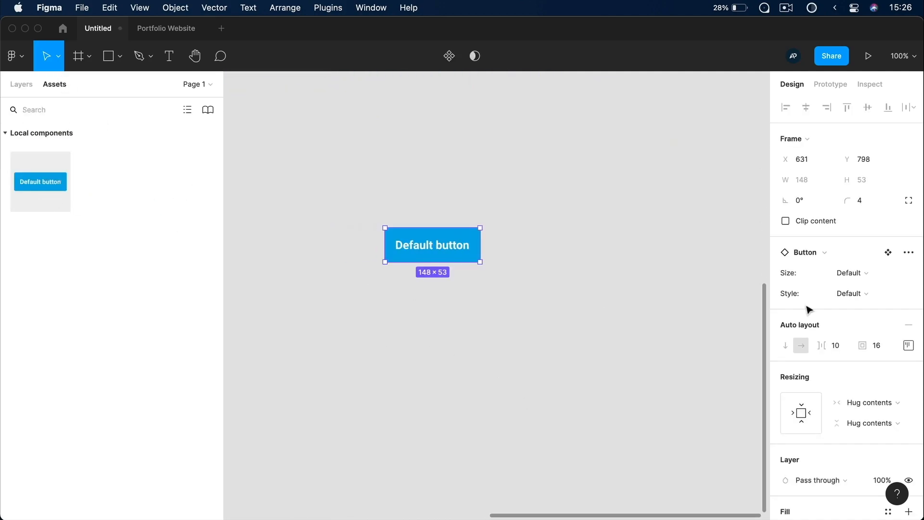
{"action": "left_click", "coordinate": [849, 273]}
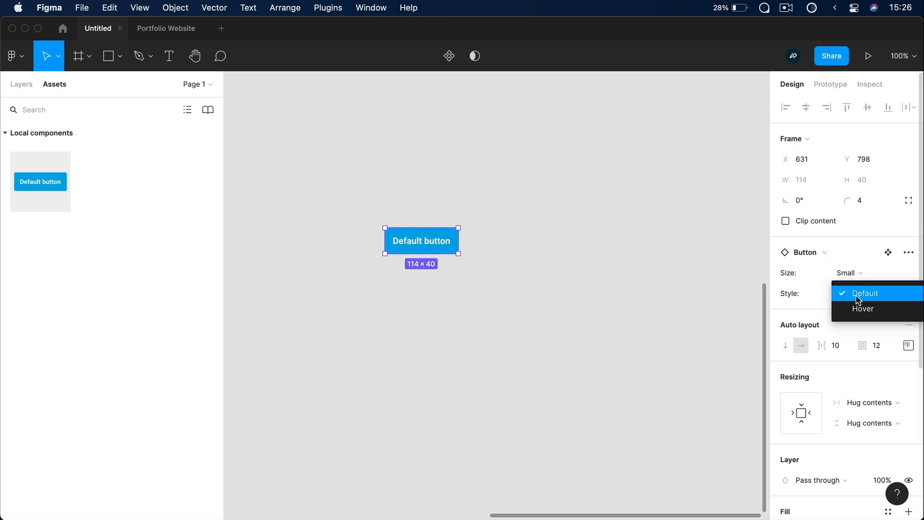
{"action": "left_click", "coordinate": [863, 308]}
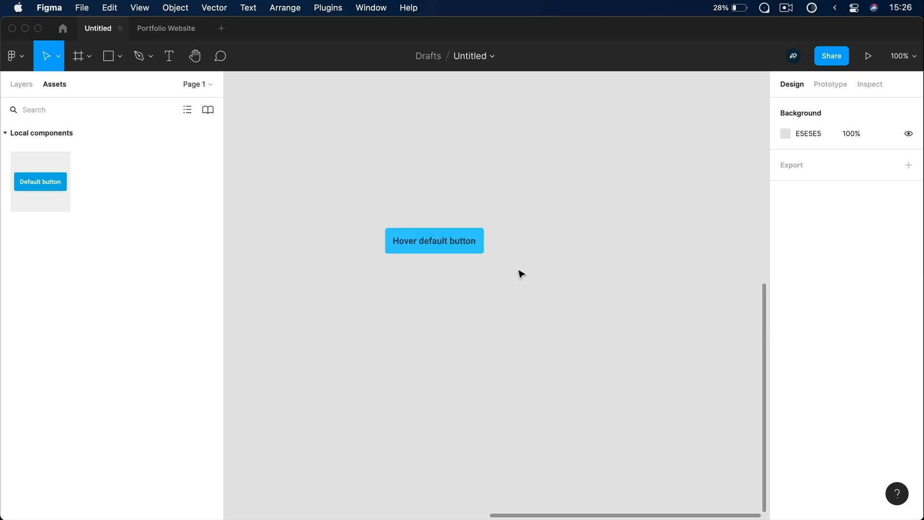
{"action": "mouse_move", "coordinate": [439, 275]}
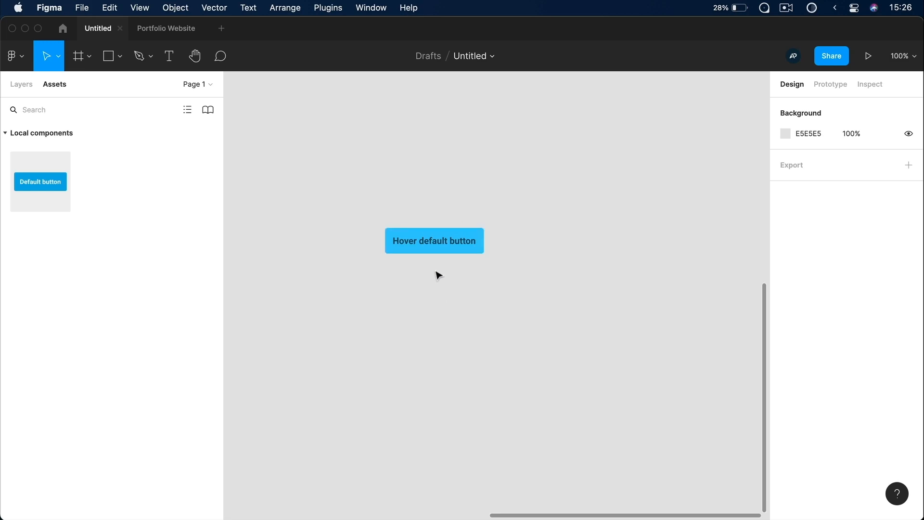
{"action": "mouse_move", "coordinate": [446, 331]}
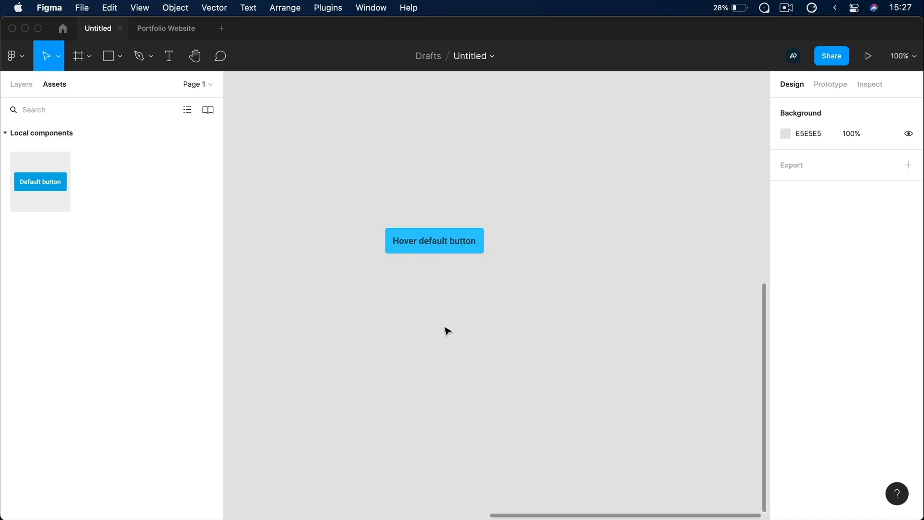
{"action": "mouse_move", "coordinate": [248, 57]}
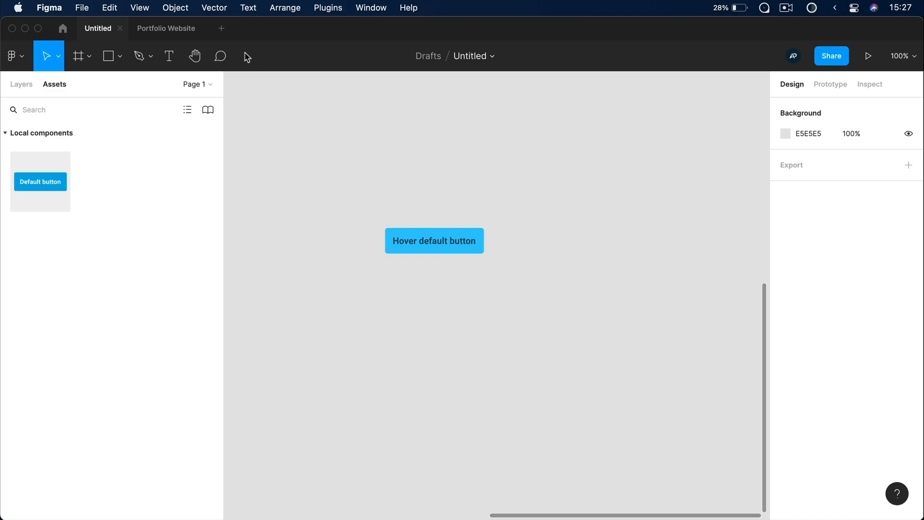
{"action": "left_click", "coordinate": [165, 28]}
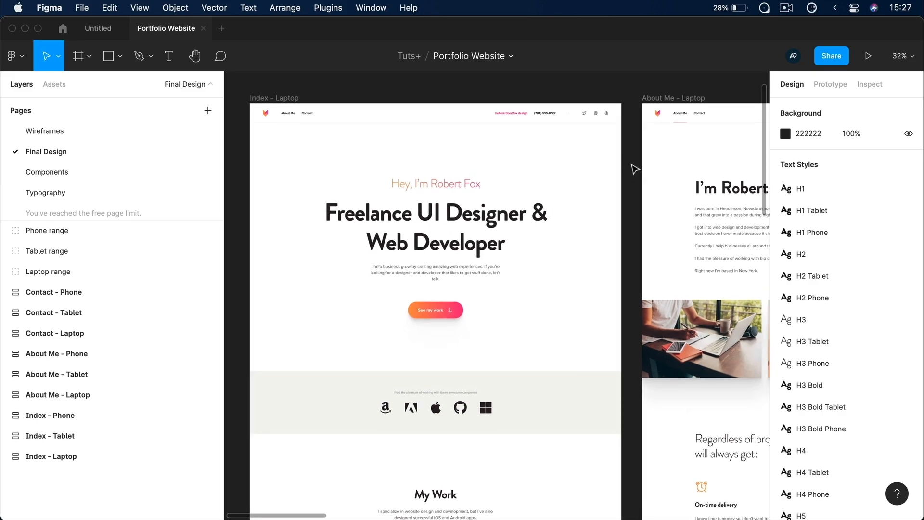
Go to the Components page showing the Header set with five Destination variants.
{"action": "left_click", "coordinate": [495, 209]}
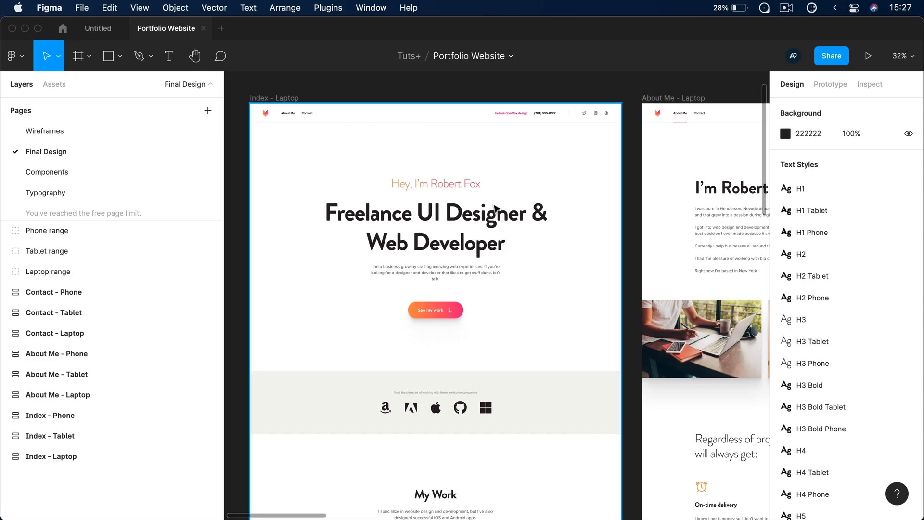
{"action": "mouse_move", "coordinate": [547, 285]}
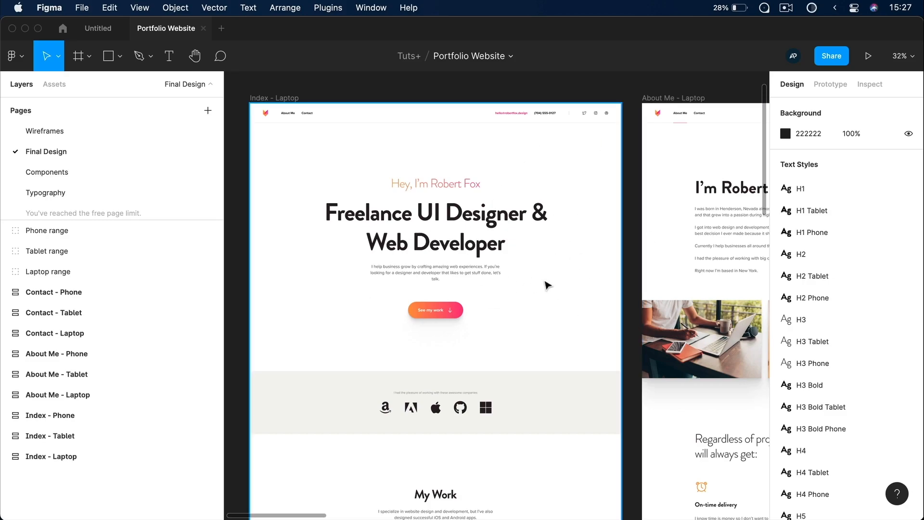
{"action": "mouse_move", "coordinate": [534, 295]}
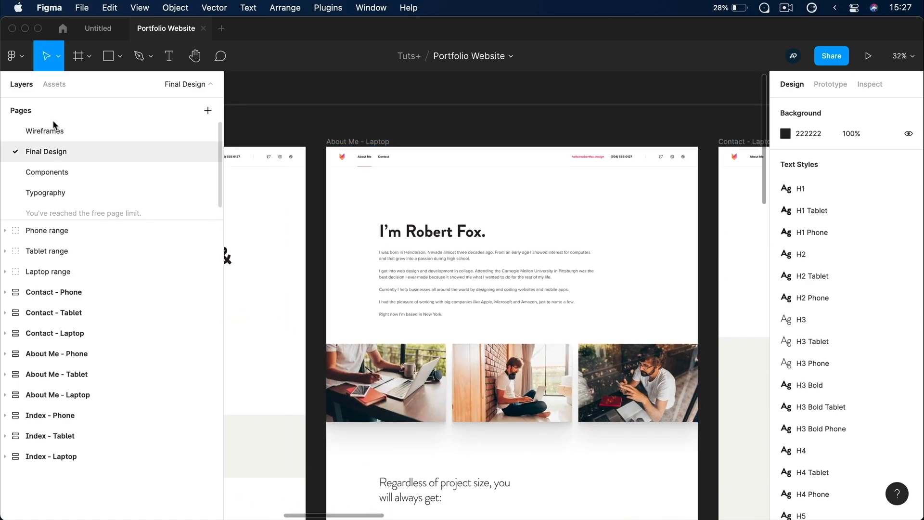
{"action": "left_click", "coordinate": [46, 172]}
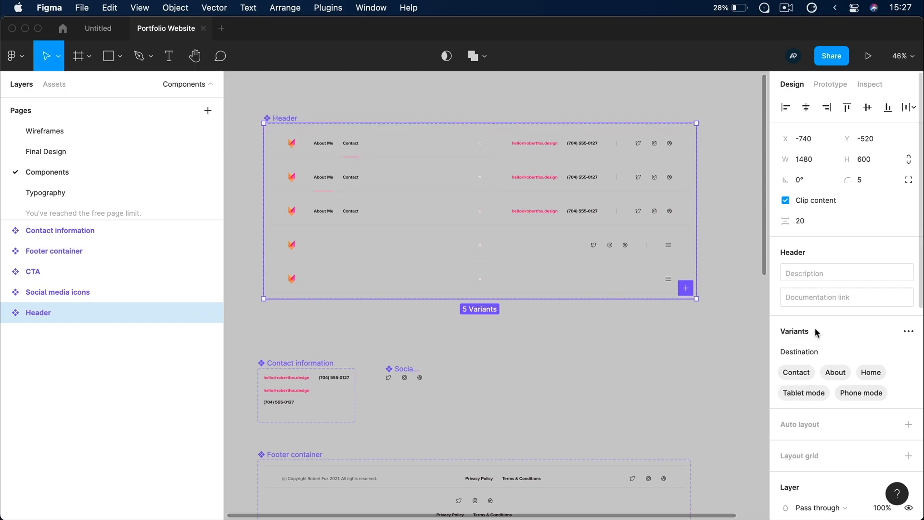
{"action": "mouse_move", "coordinate": [877, 399]}
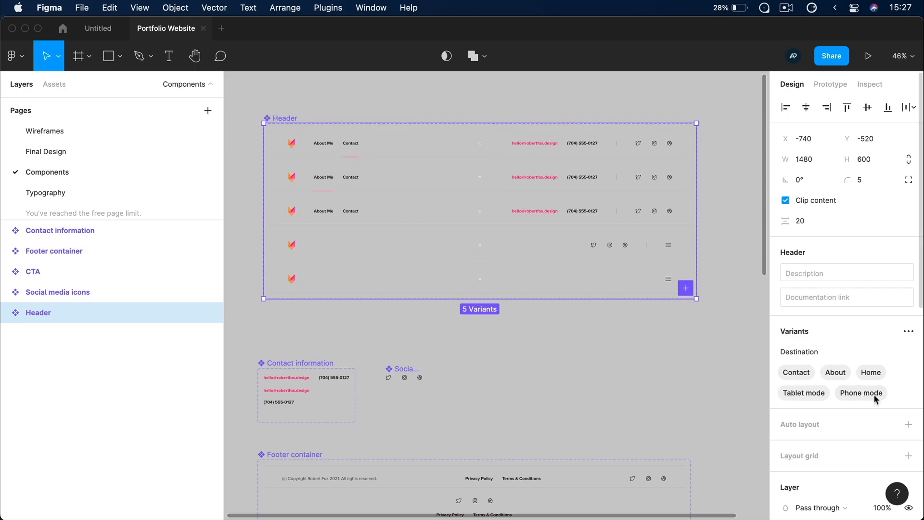
{"action": "mouse_move", "coordinate": [839, 389]}
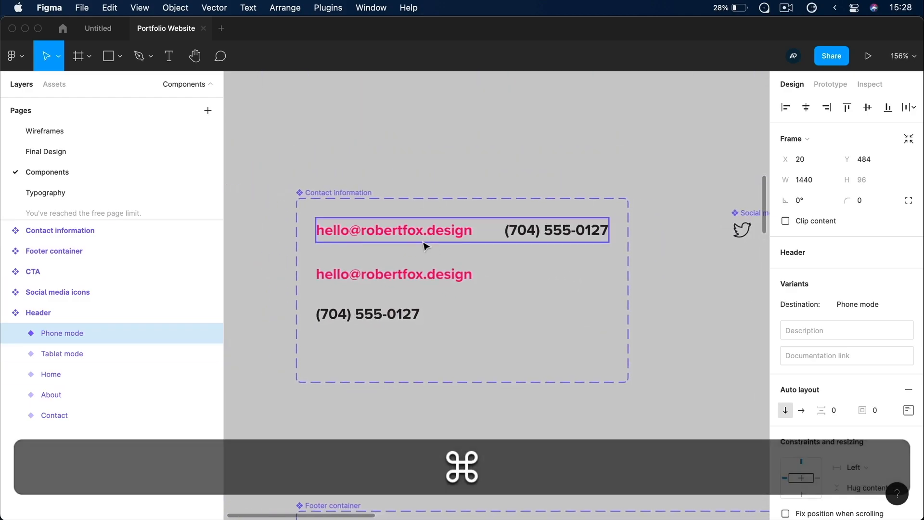
Inspect the Contact information default variant and the Laptop and Tablet Footer container variants.
{"action": "left_click", "coordinate": [393, 274]}
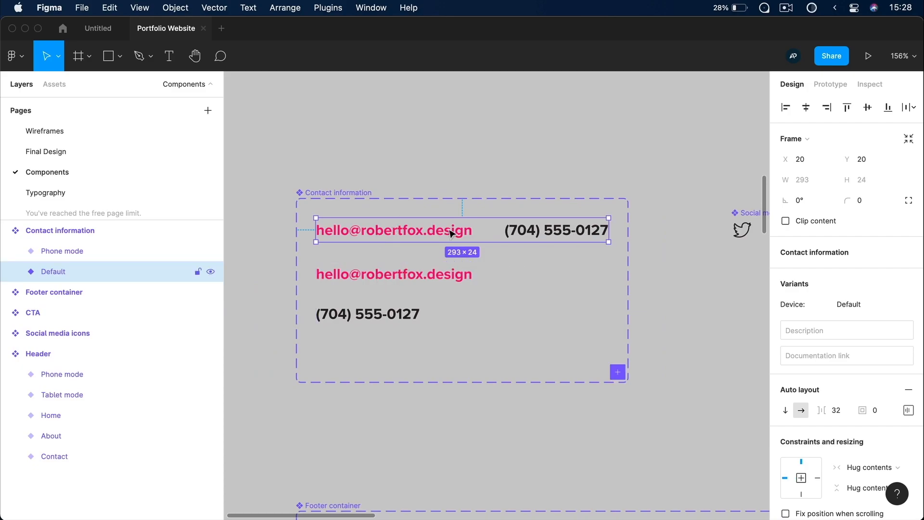
{"action": "mouse_move", "coordinate": [499, 250]}
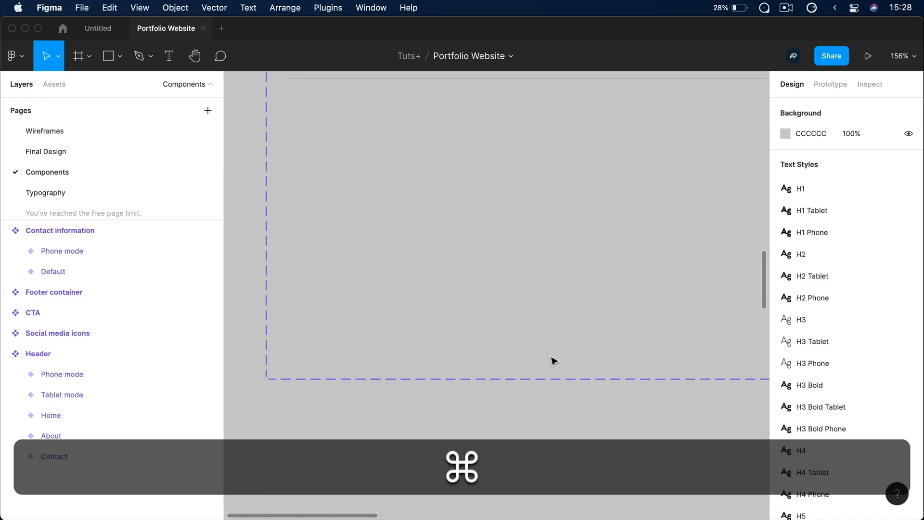
{"action": "scroll", "scroll_direction": "down", "scroll_amount": 3}
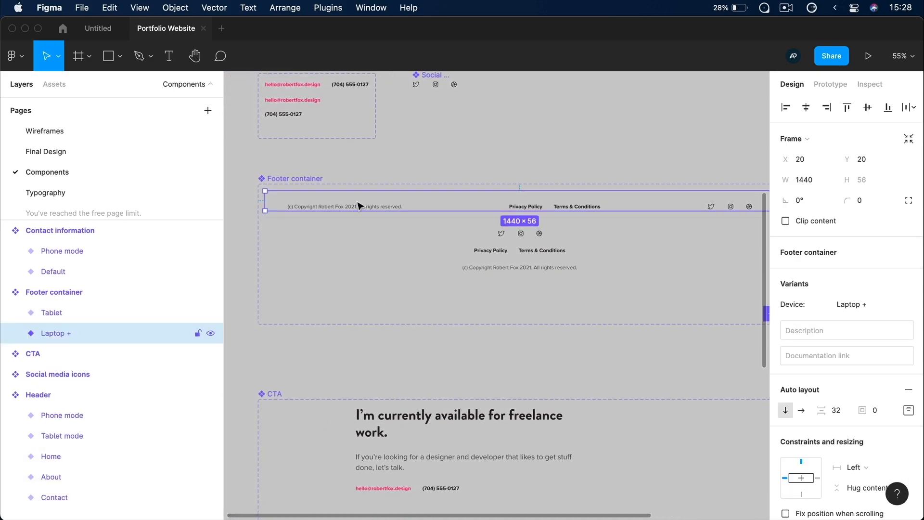
{"action": "left_click", "coordinate": [51, 312]}
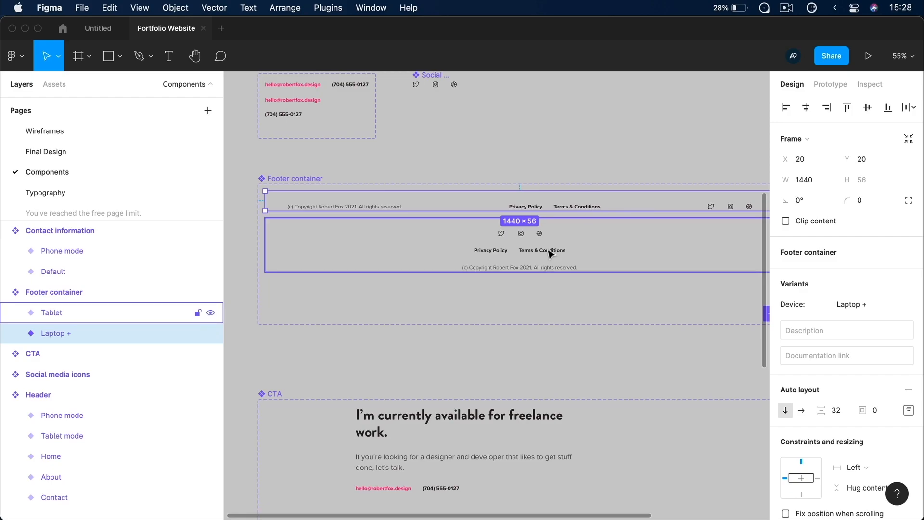
{"action": "left_click", "coordinate": [51, 312]}
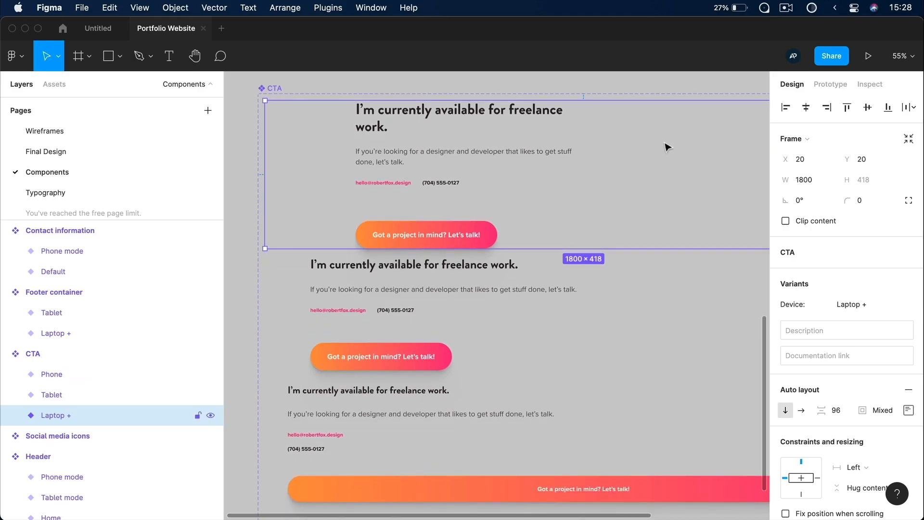
Inspect the Tablet and other CTA variants, then return to the Untitled button file.
{"action": "left_click", "coordinate": [51, 395]}
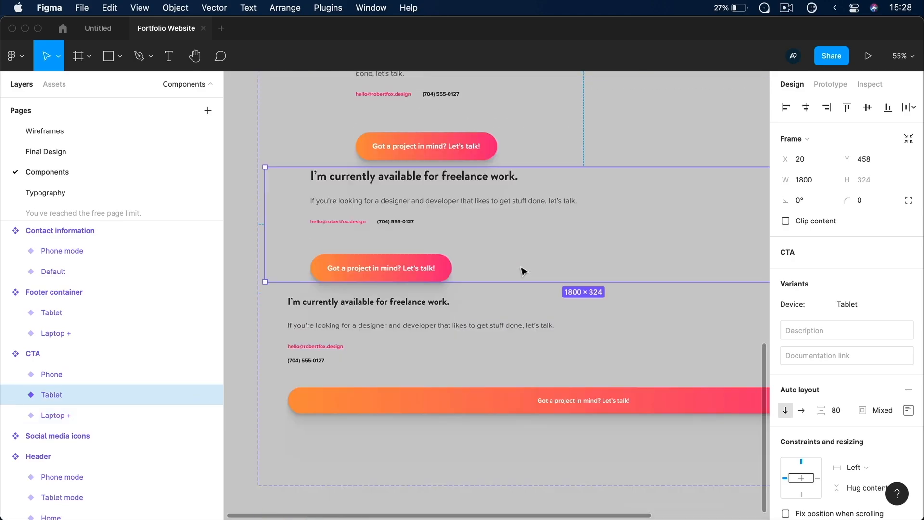
{"action": "left_click", "coordinate": [51, 374]}
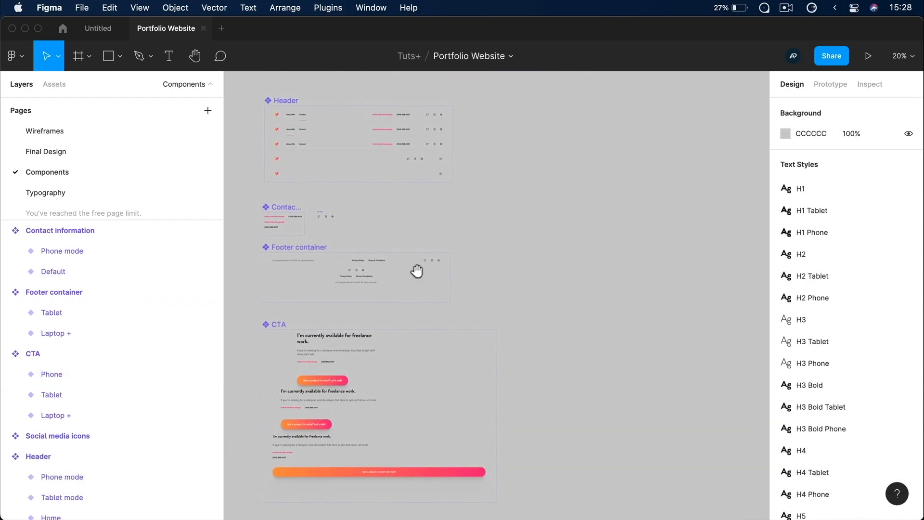
{"action": "mouse_move", "coordinate": [482, 270]}
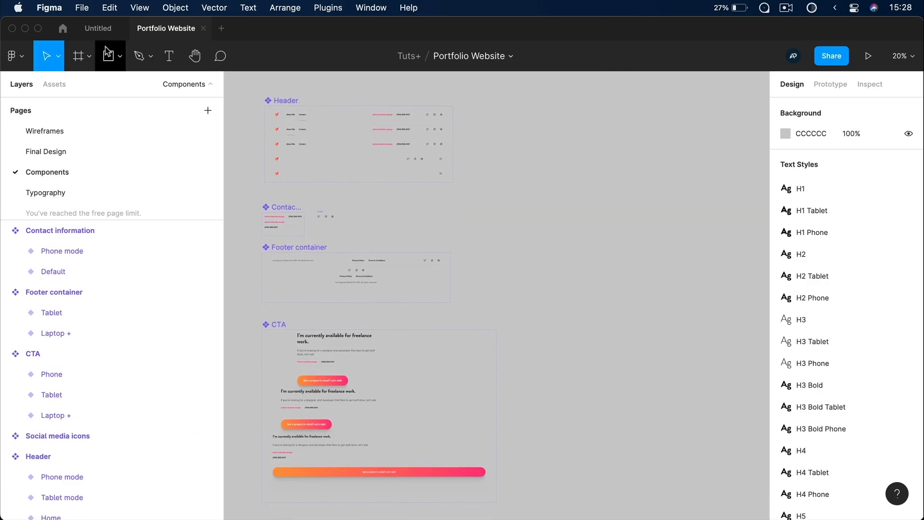
{"action": "left_click", "coordinate": [98, 28]}
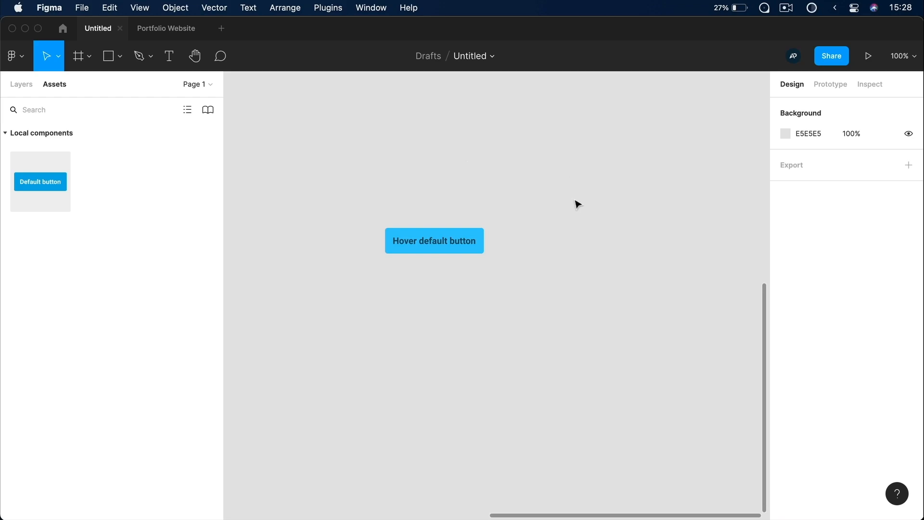